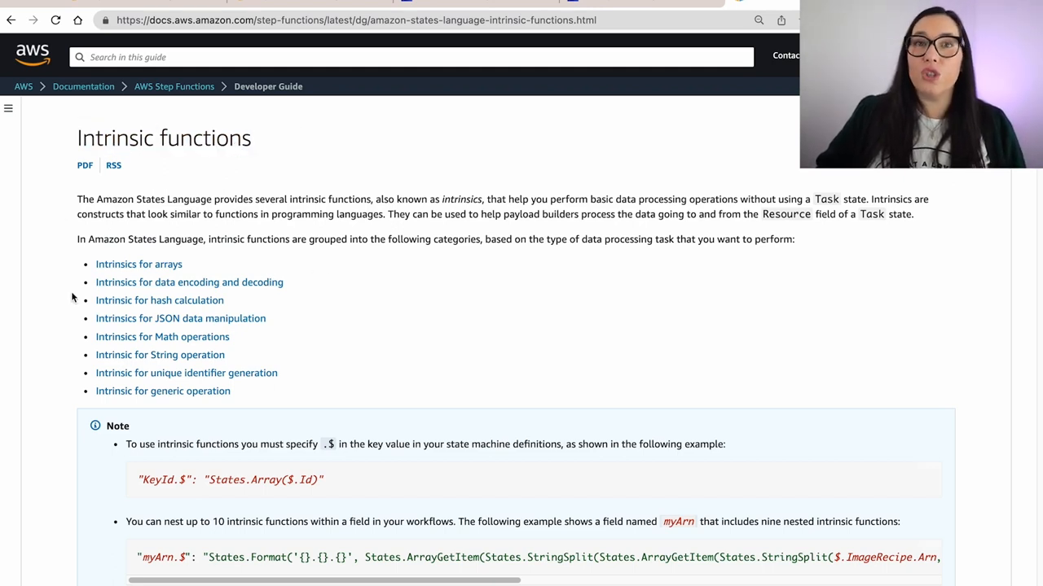
mouse_move(199, 267)
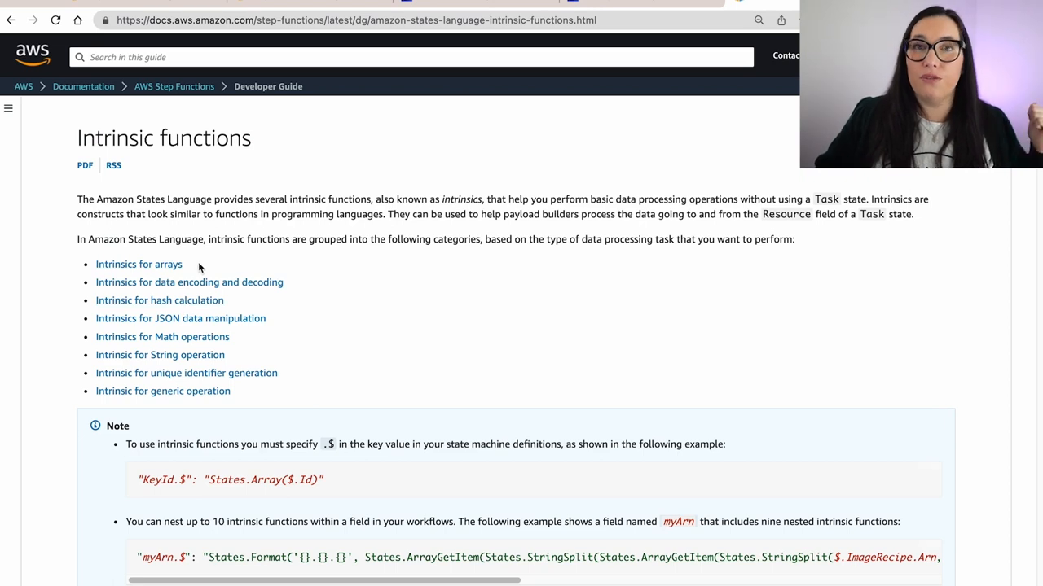
mouse_move(168, 268)
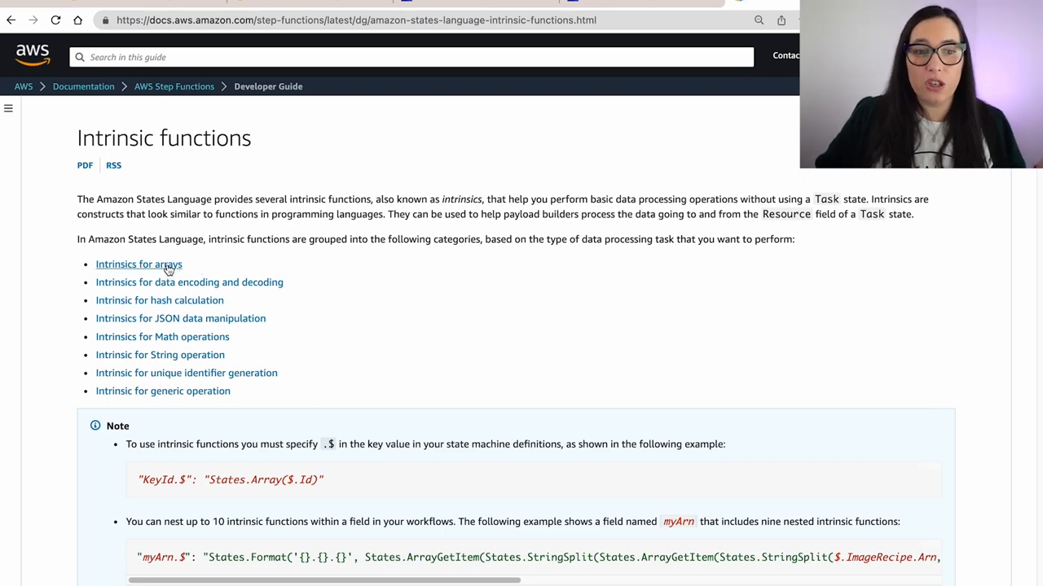
Jump to Intrinsics for arrays and read down through States.ArrayUnique
left_click(138, 264)
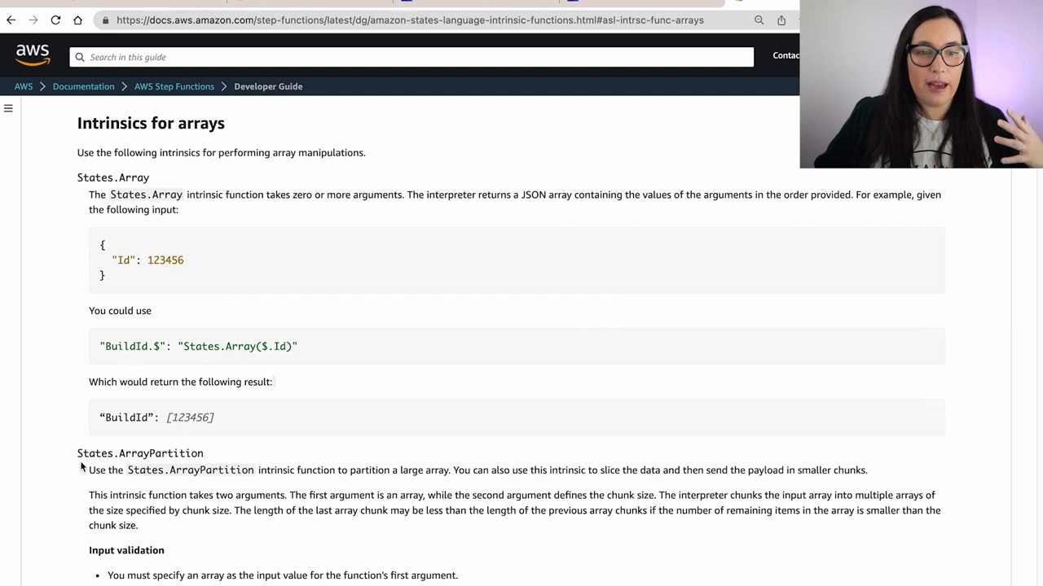
scroll("down", 3)
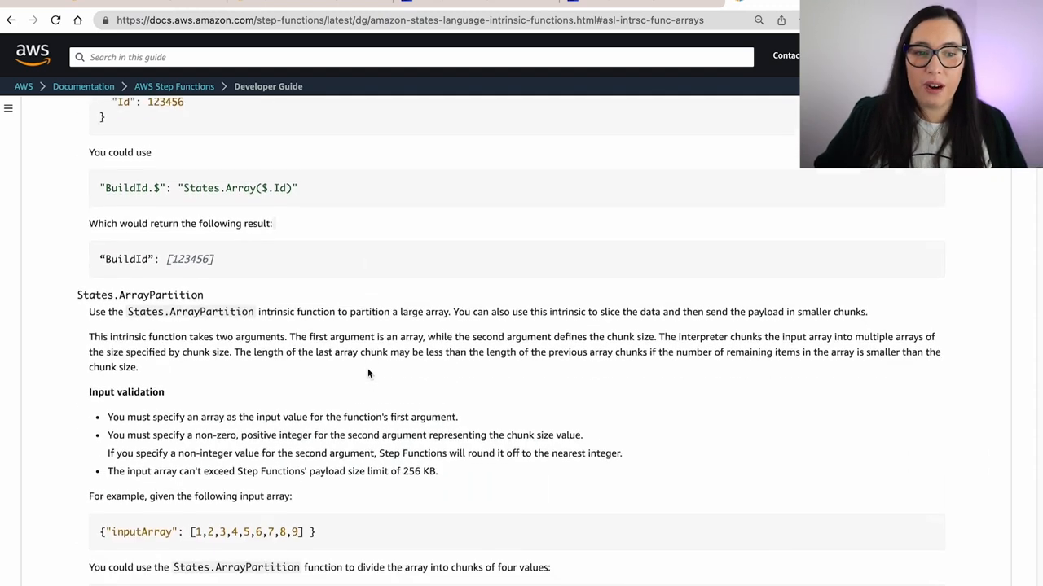
scroll("down", 3)
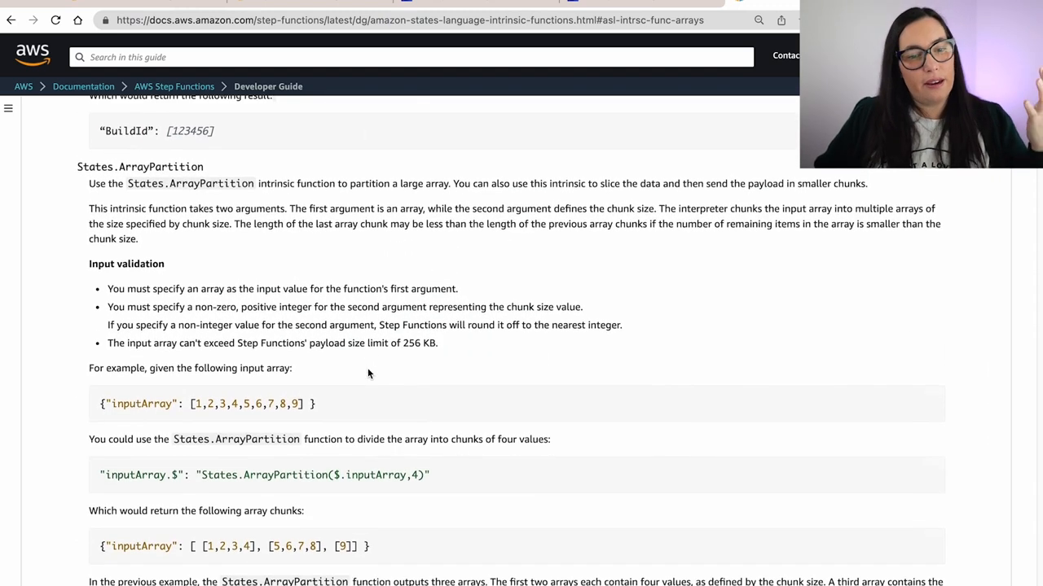
scroll("down", 3)
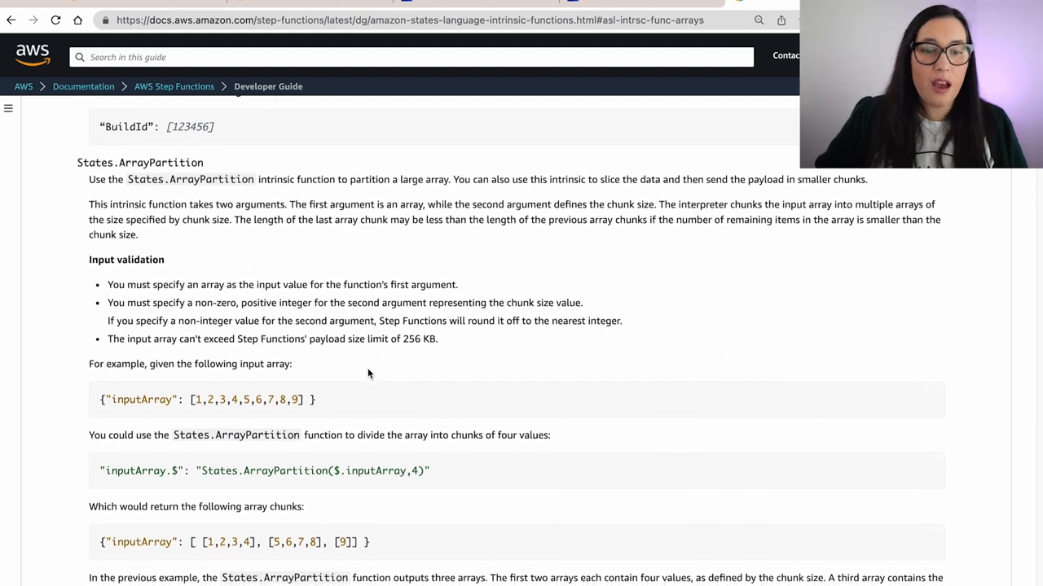
scroll("down", 3)
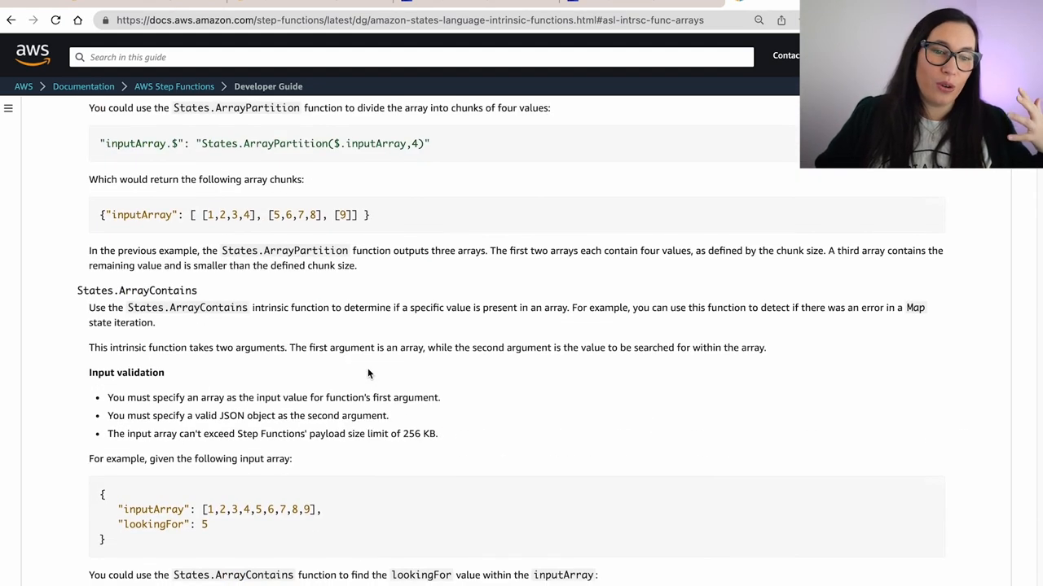
scroll("down", 3)
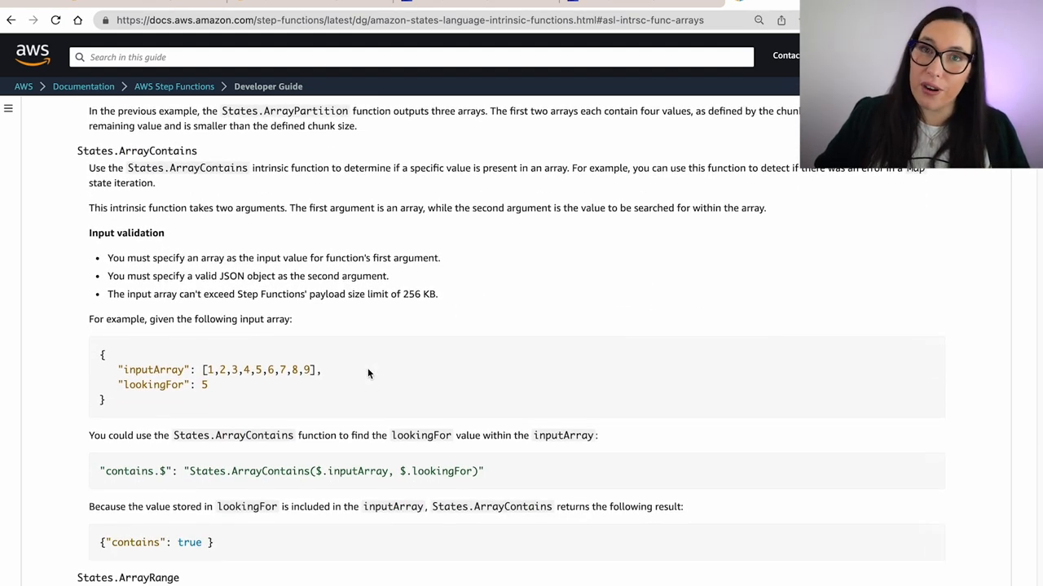
scroll("down", 3)
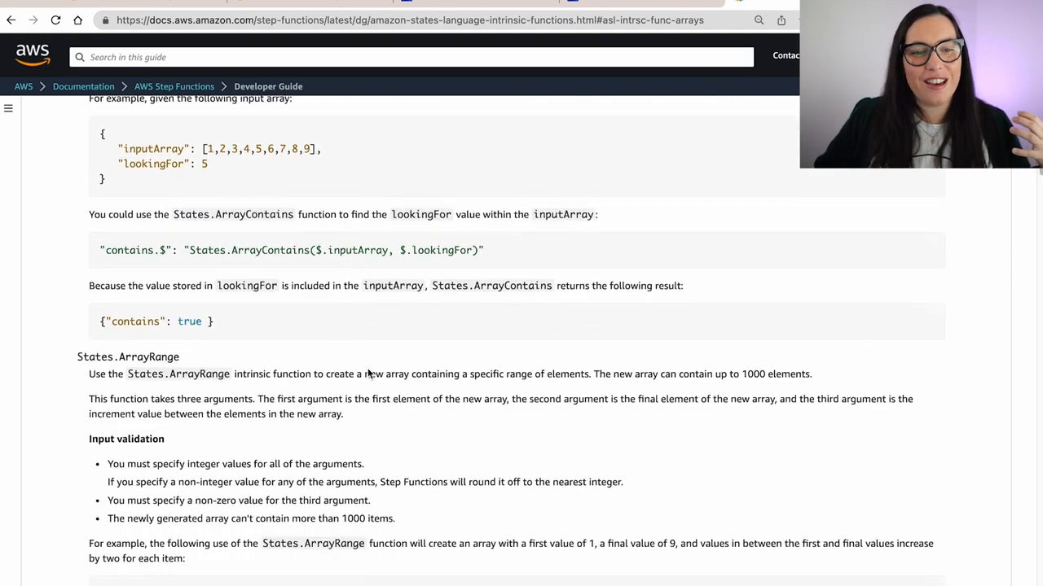
scroll("down", 3)
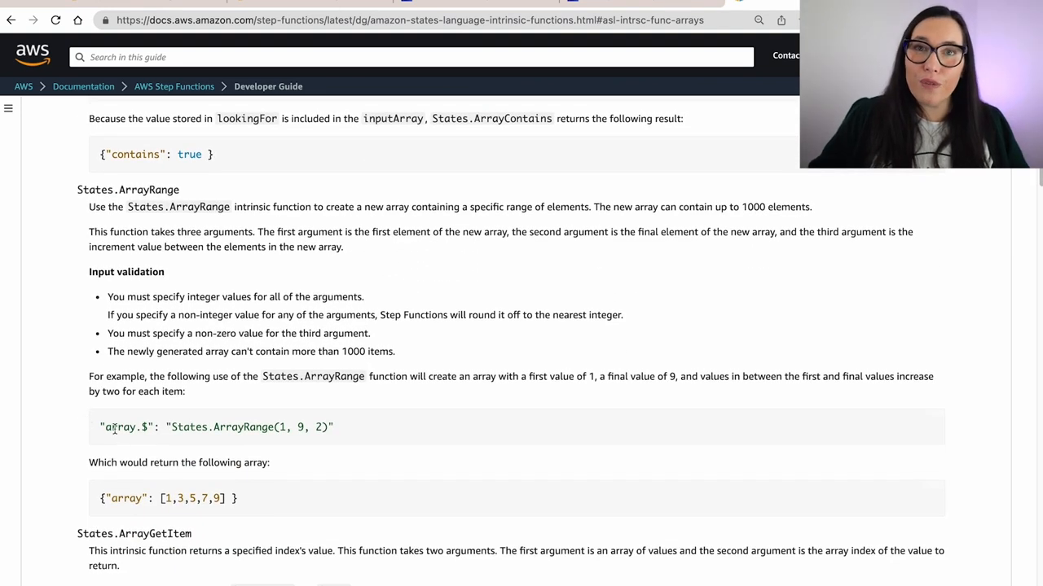
scroll("down", 3)
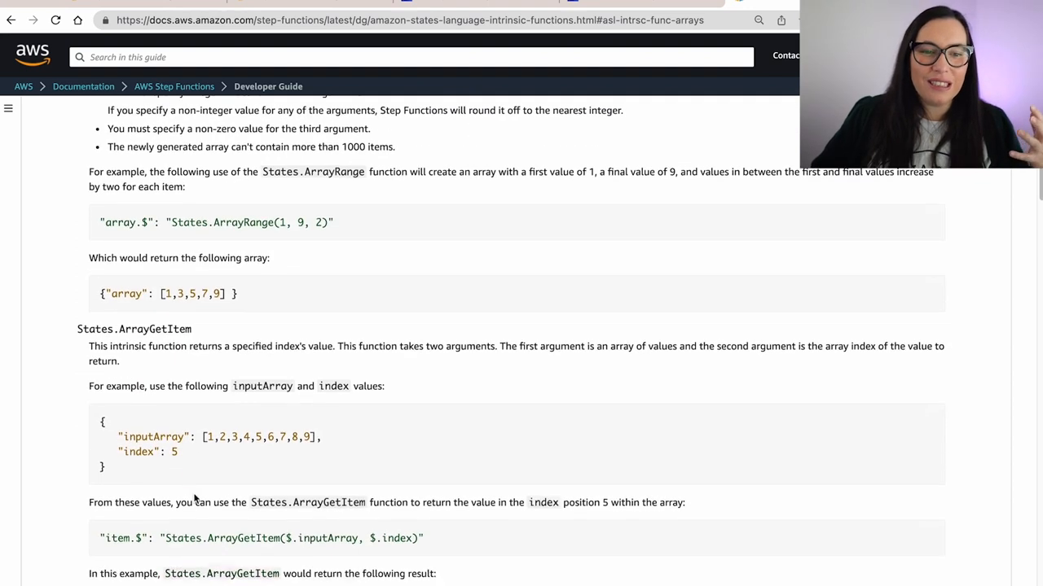
scroll("down", 3)
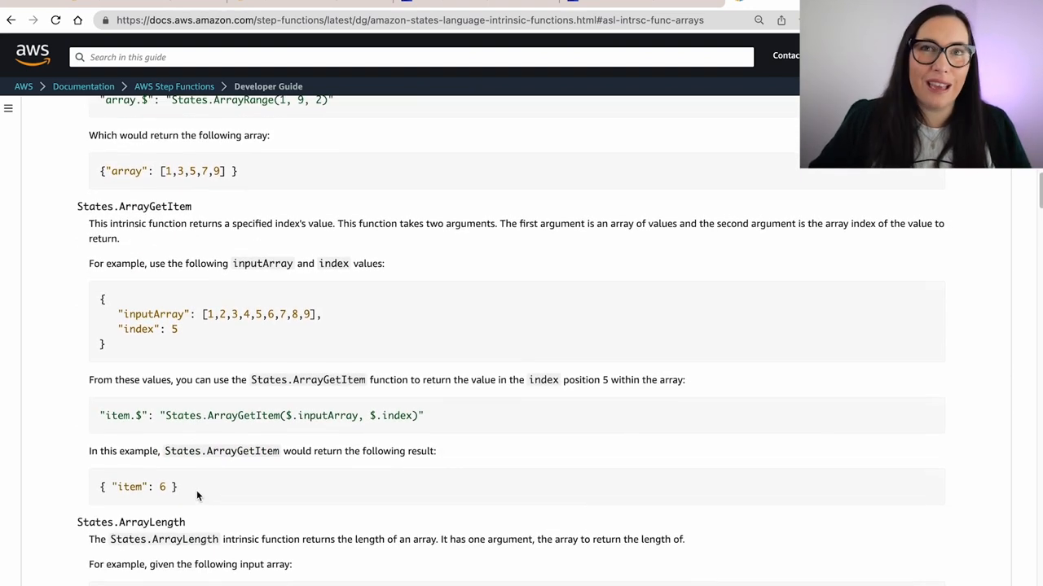
scroll("down", 3)
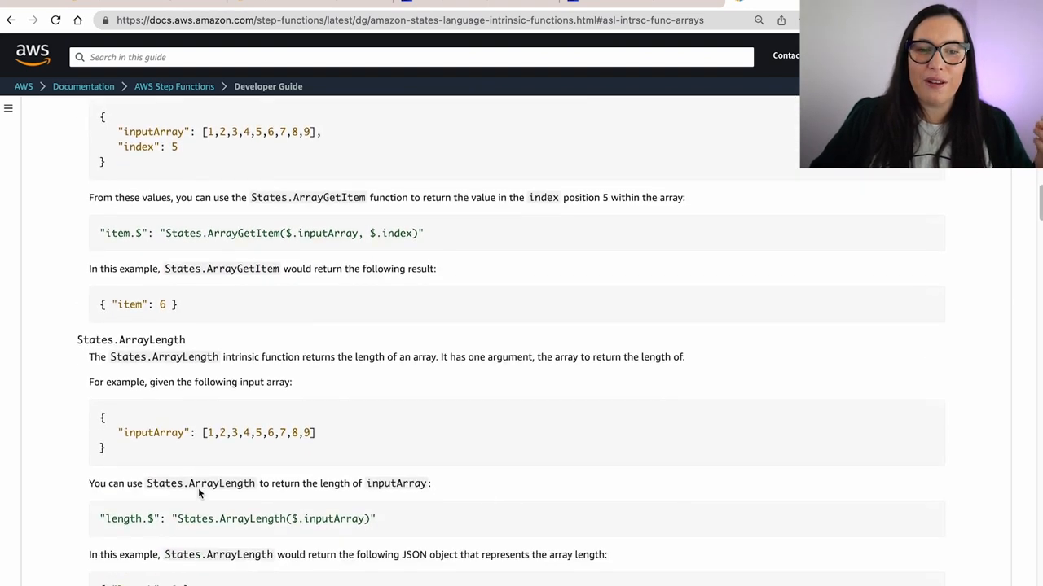
scroll("down", 3)
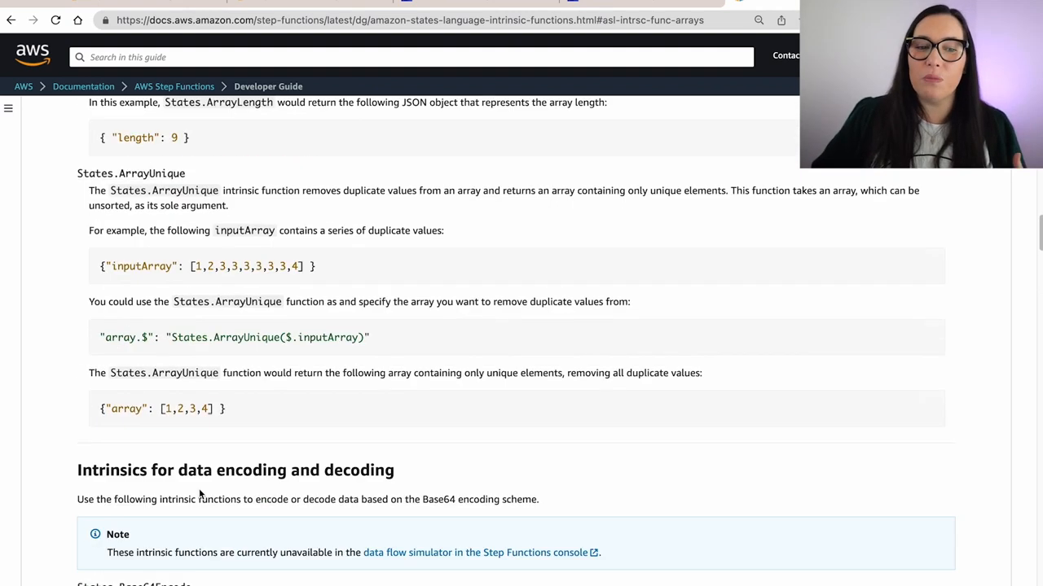
scroll("down", 3)
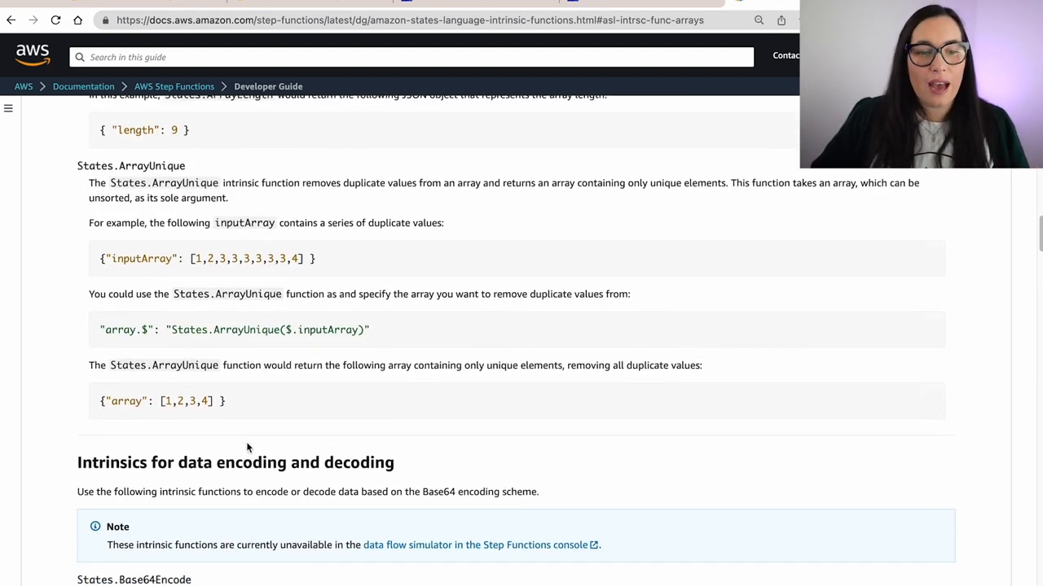
Read States.Base64Encode and States.Base64Decode, continuing to the hash calculation intrinsic
scroll("down", 3)
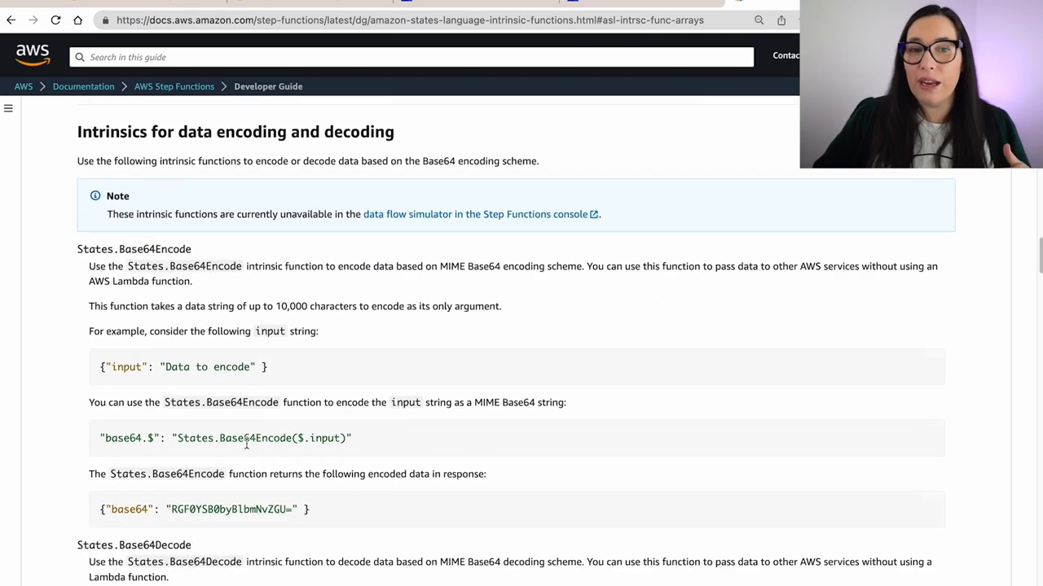
scroll("down", 3)
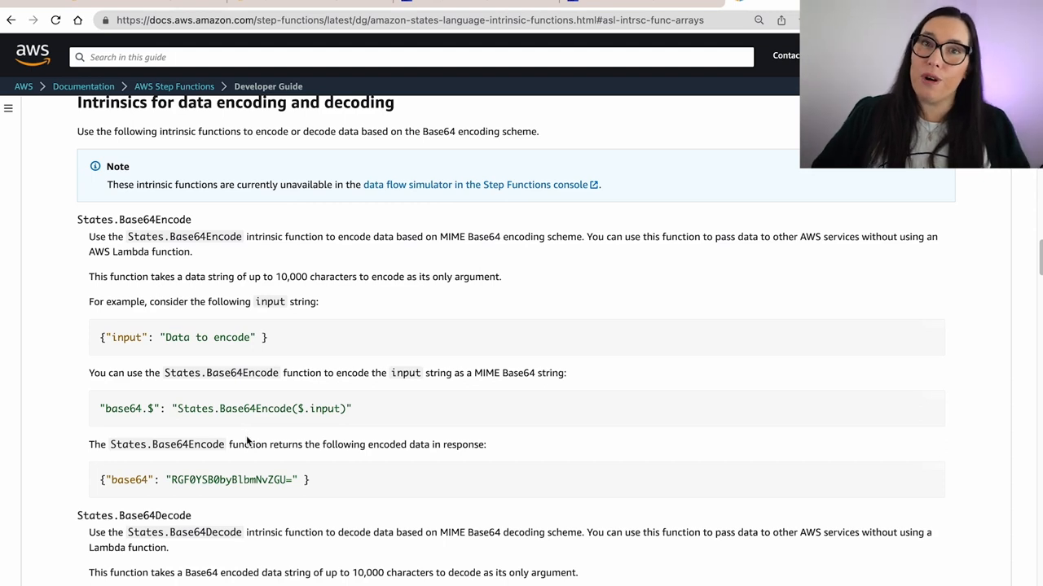
scroll("down", 3)
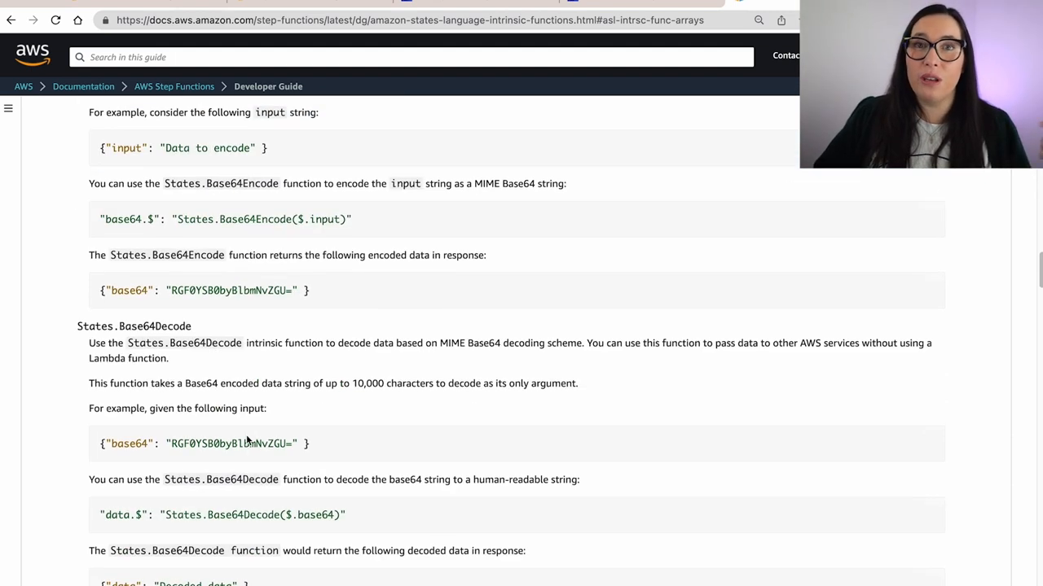
scroll("down", 3)
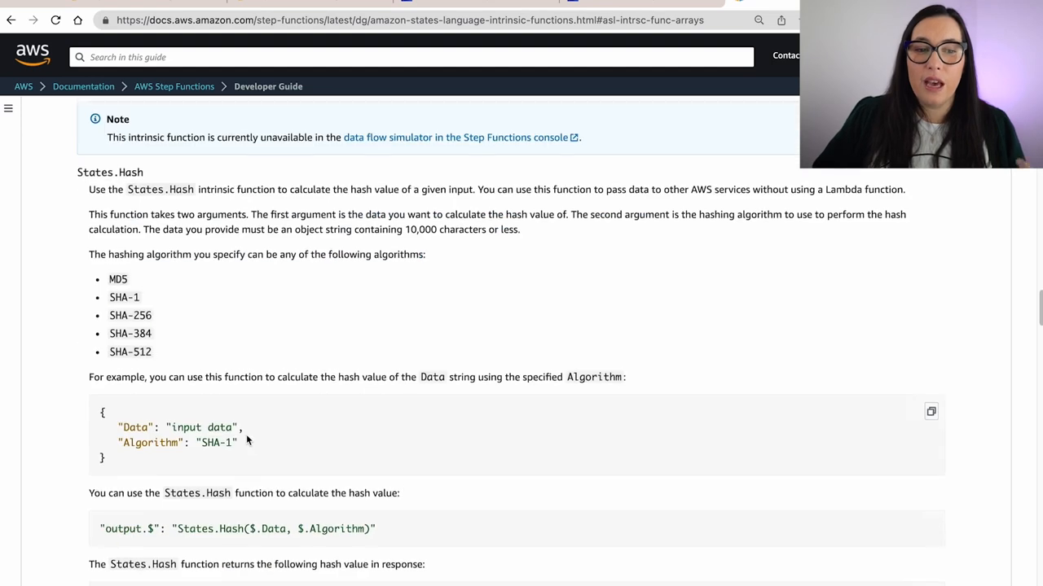
scroll("up", 3)
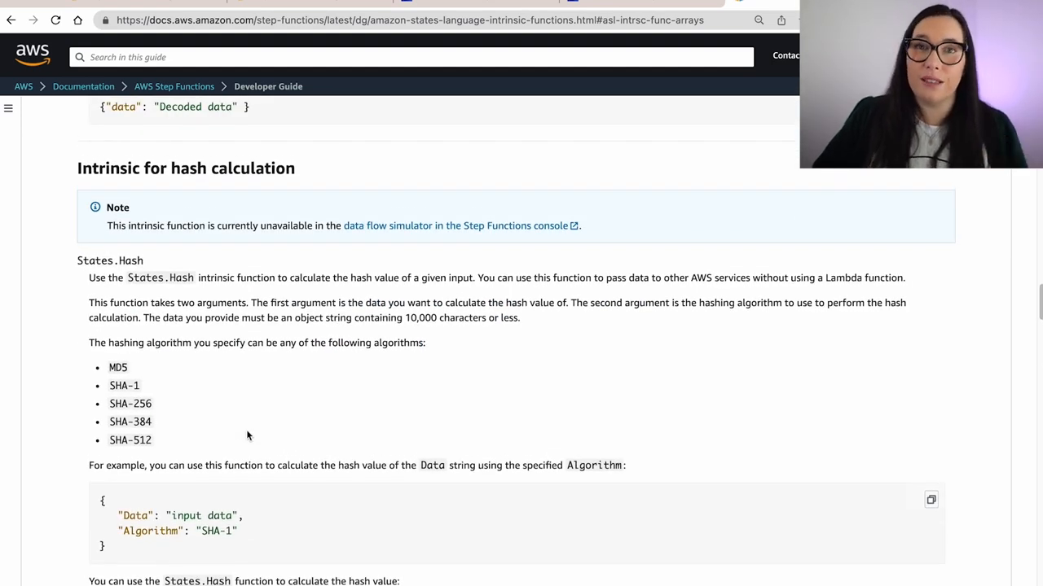
mouse_move(246, 437)
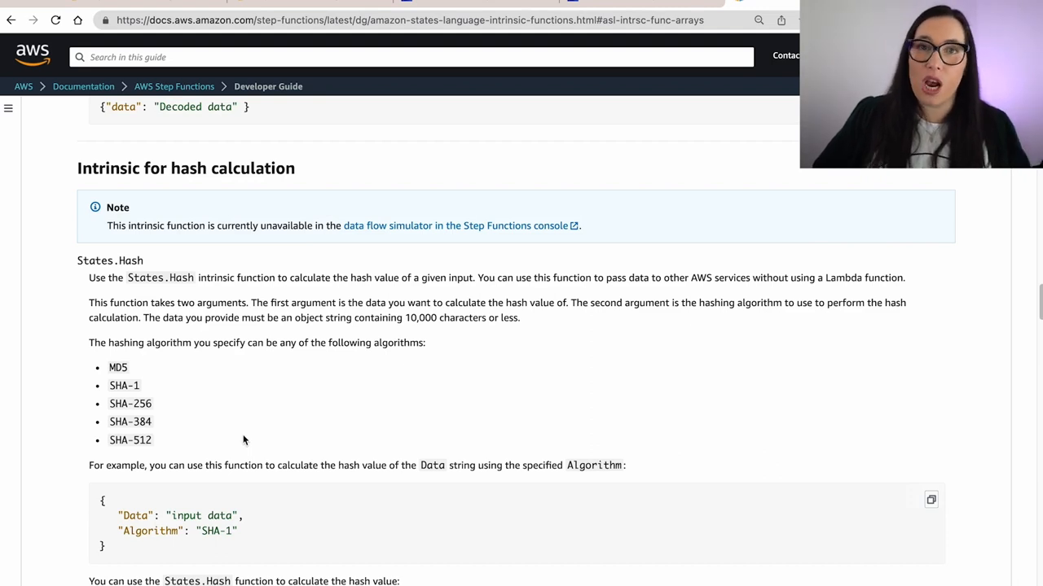
scroll("down", 3)
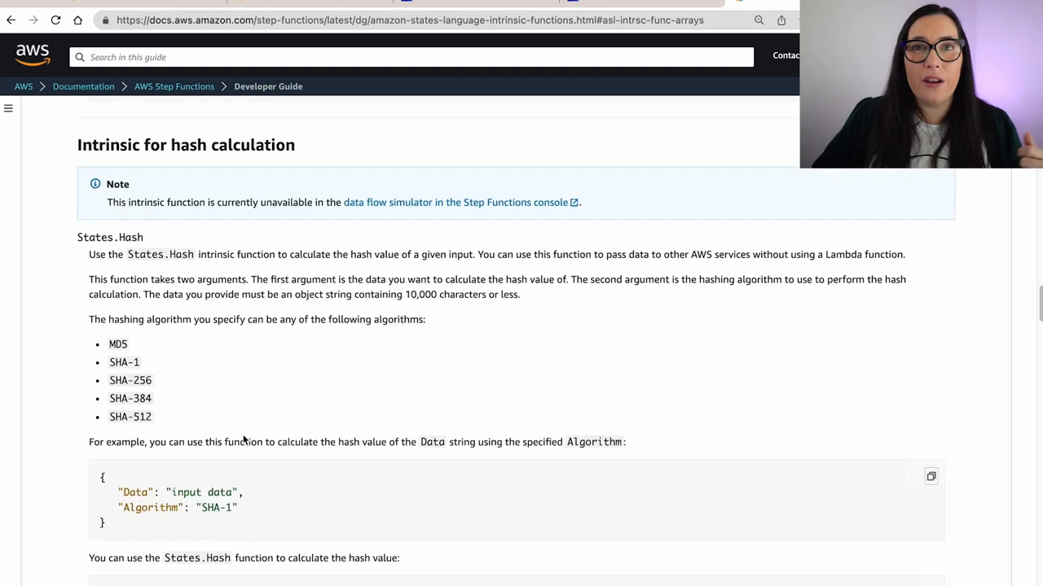
scroll("down", 3)
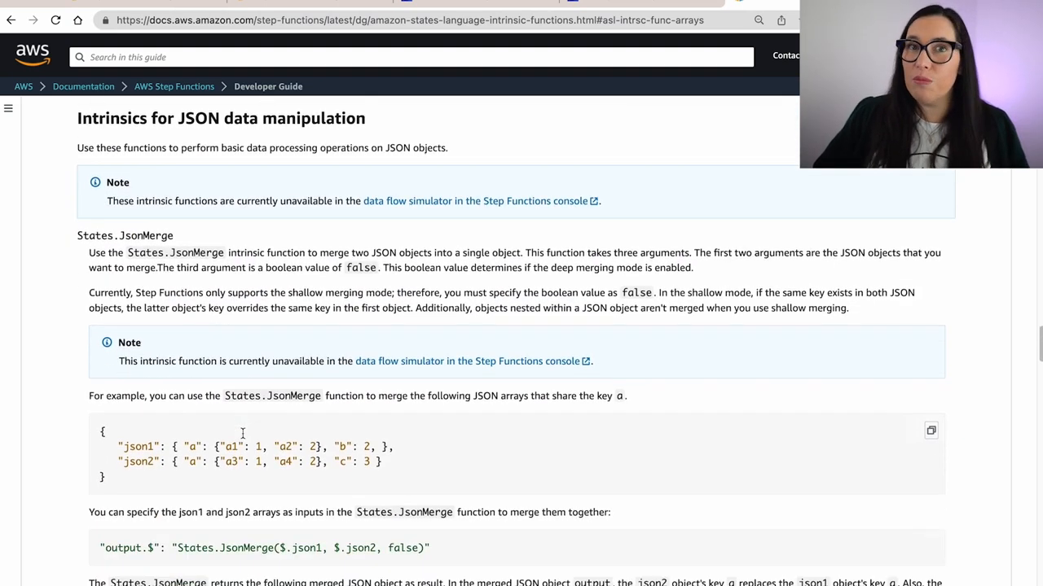
Read MathRandom, MathAdd, StringSplit, UUID and States.Format down to Reserved characters
scroll("down", 3)
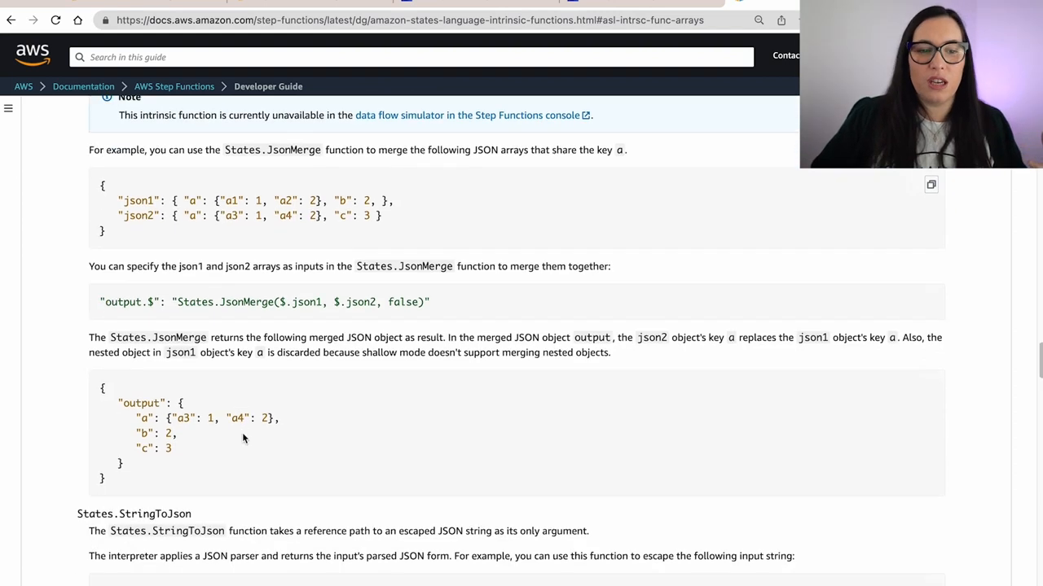
scroll("down", 3)
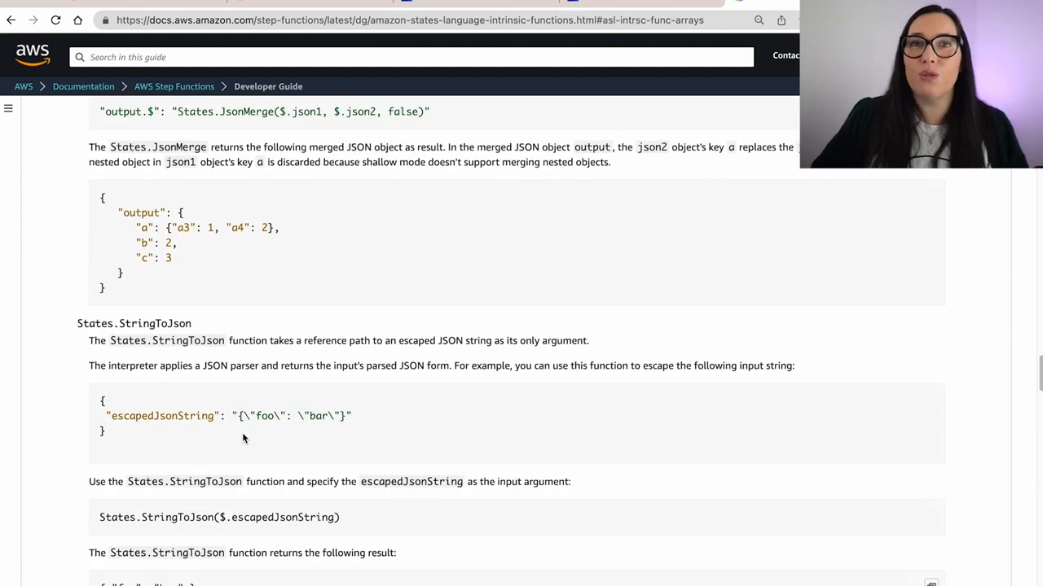
scroll("down", 3)
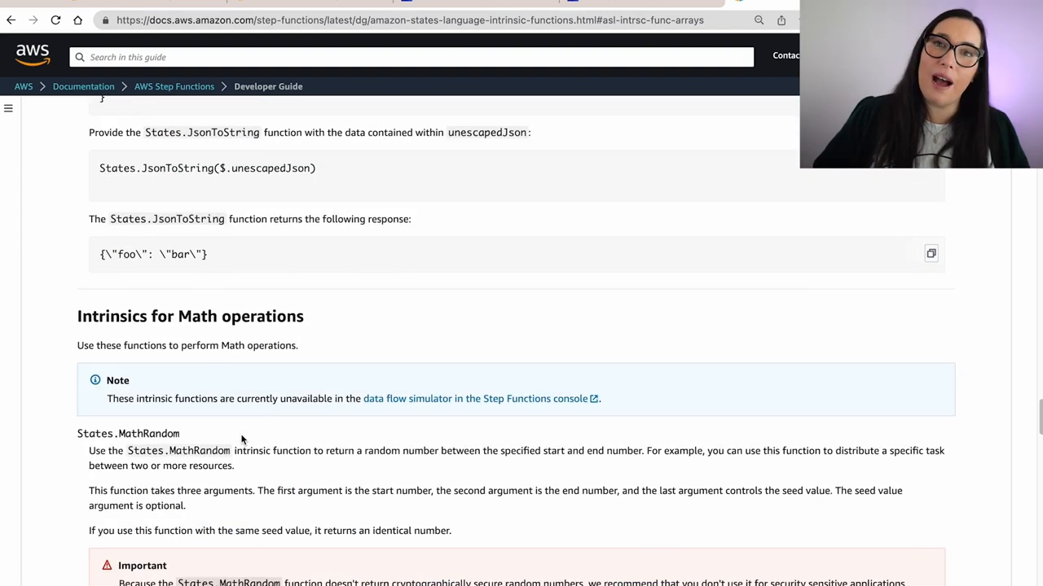
scroll("down", 3)
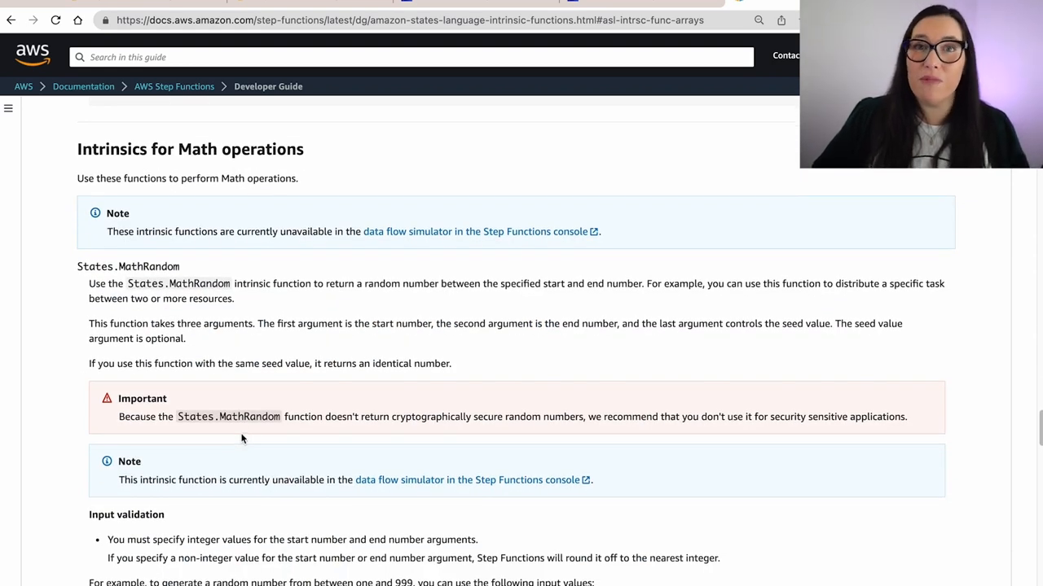
scroll("down", 3)
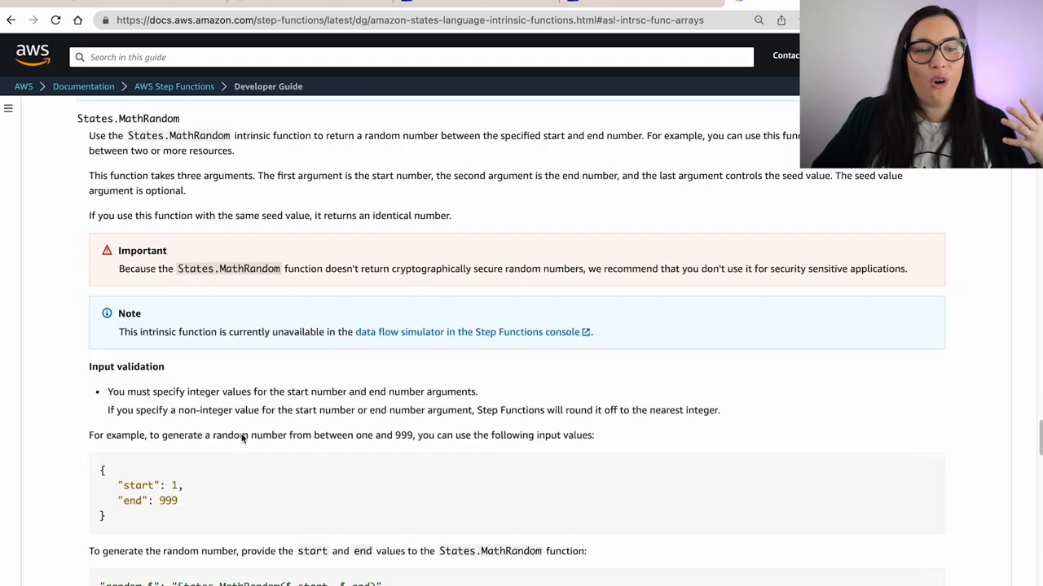
scroll("down", 3)
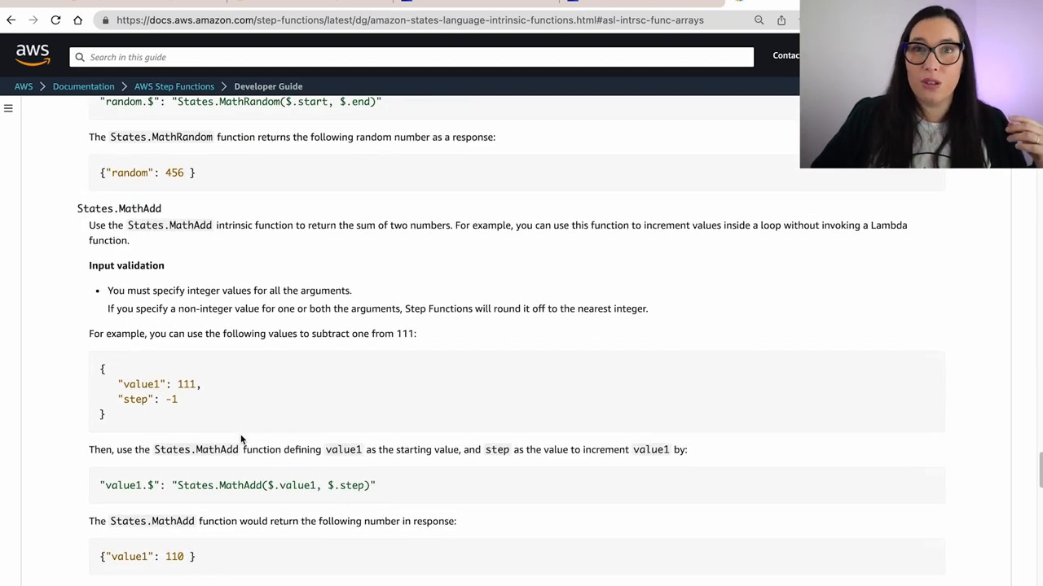
scroll("down", 3)
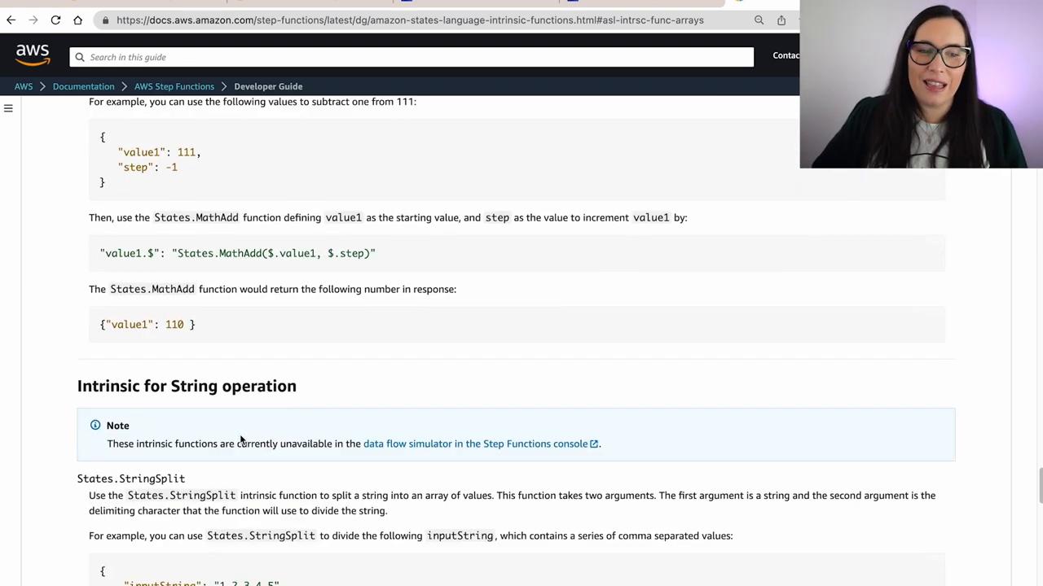
scroll("down", 3)
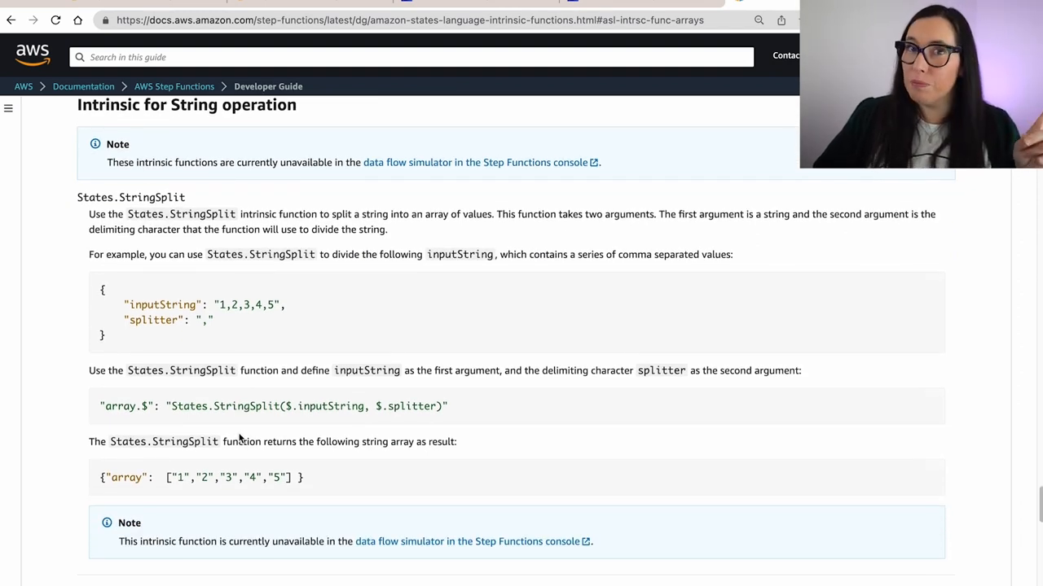
scroll("down", 3)
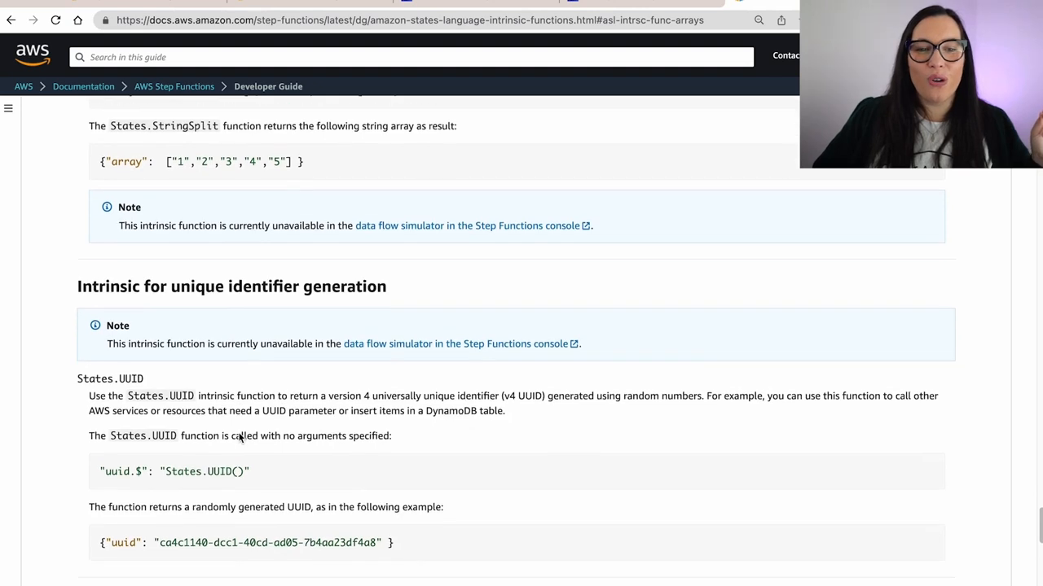
scroll("down", 3)
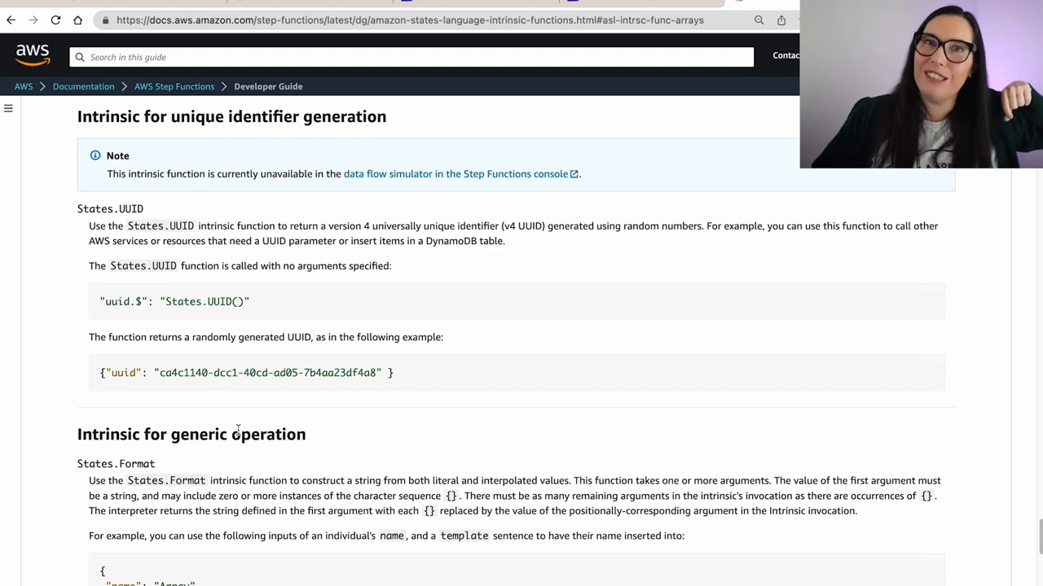
scroll("down", 3)
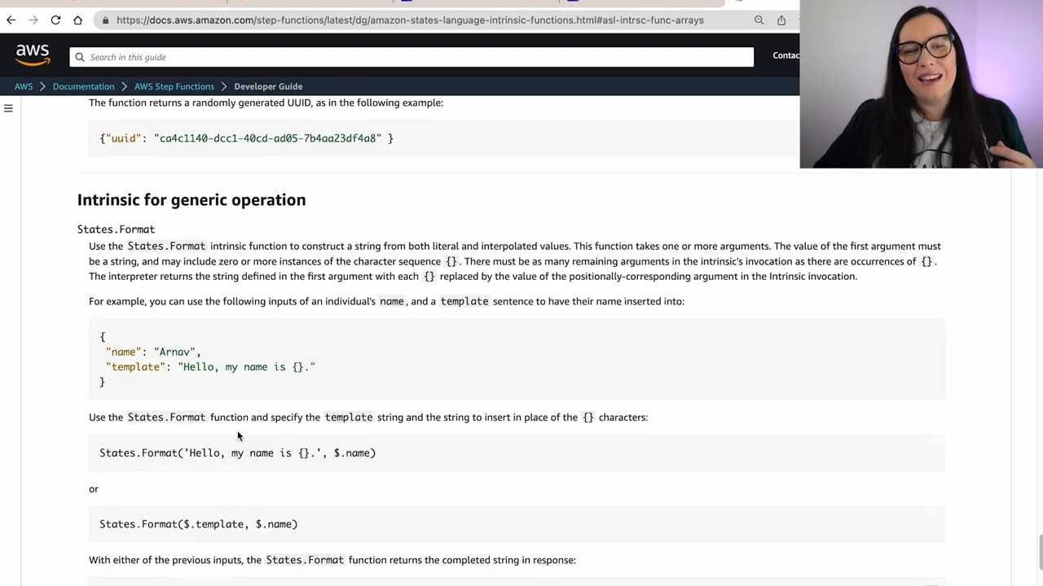
scroll("down", 3)
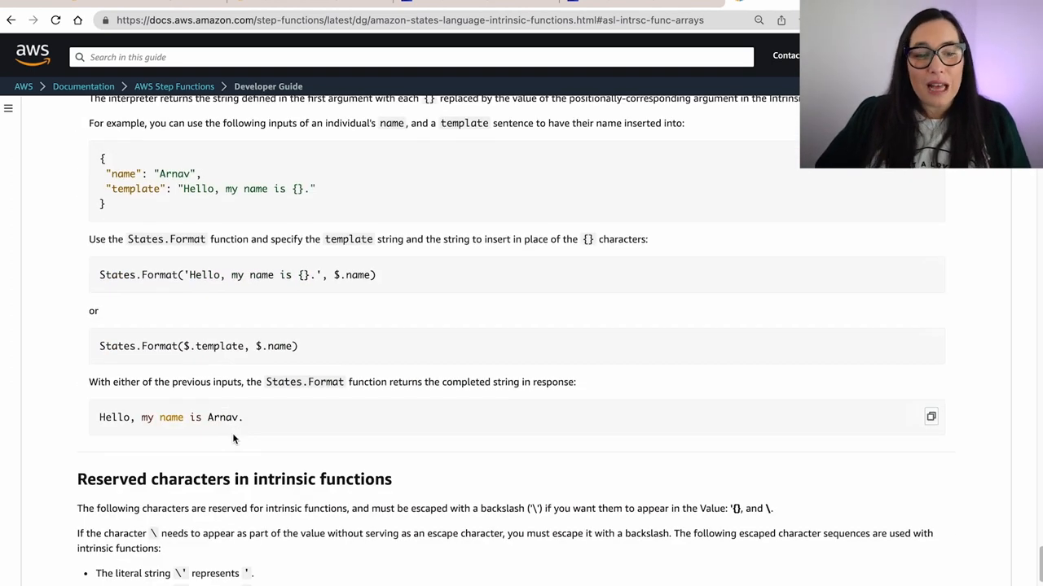
Return to the .$ suffix note, zoom to 125%, and highlight the KeyId.$ example
scroll("down", 3)
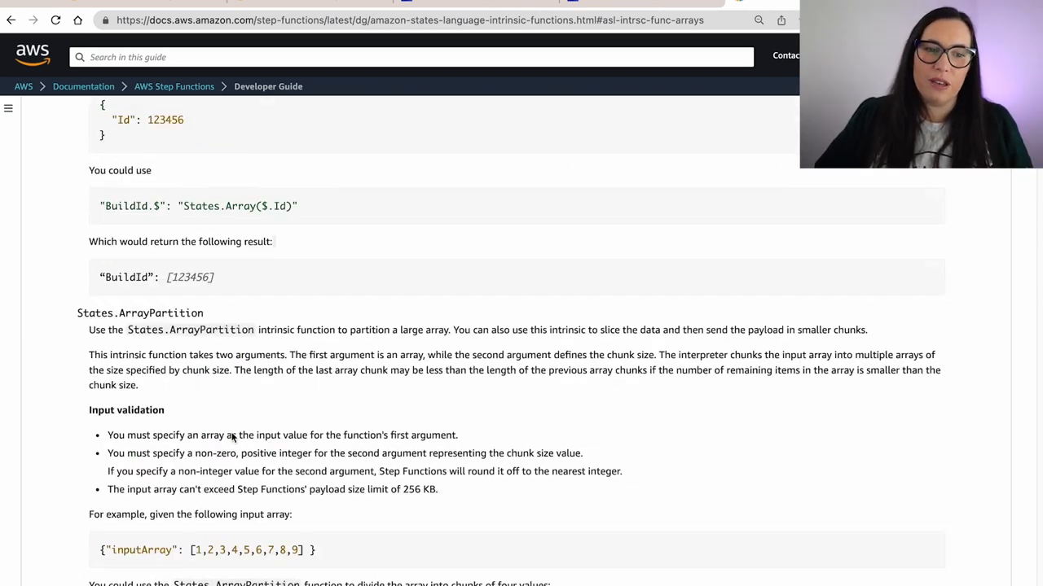
scroll("up", 3)
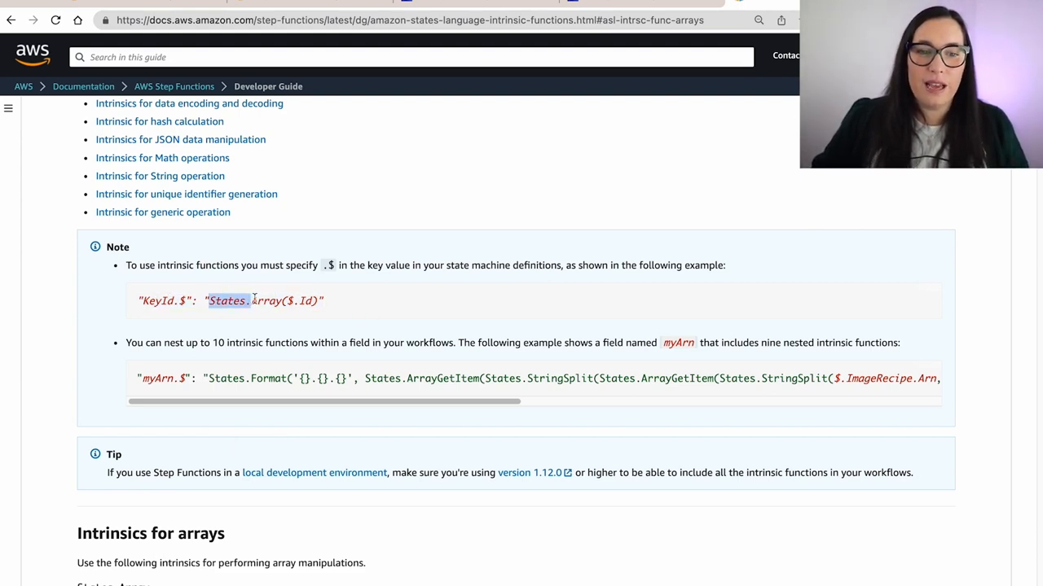
key("ctrl+plus")
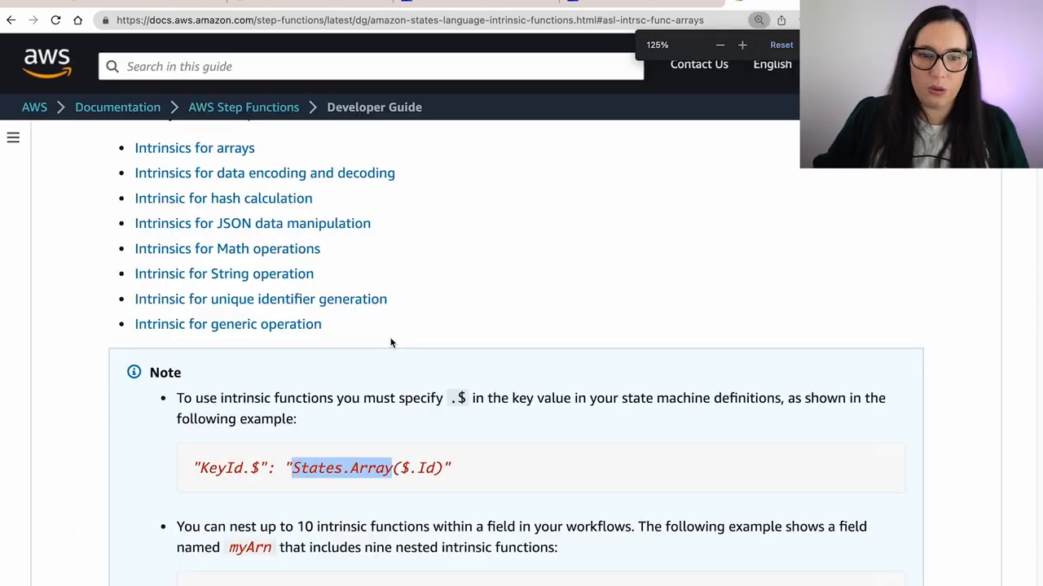
scroll("down", 3)
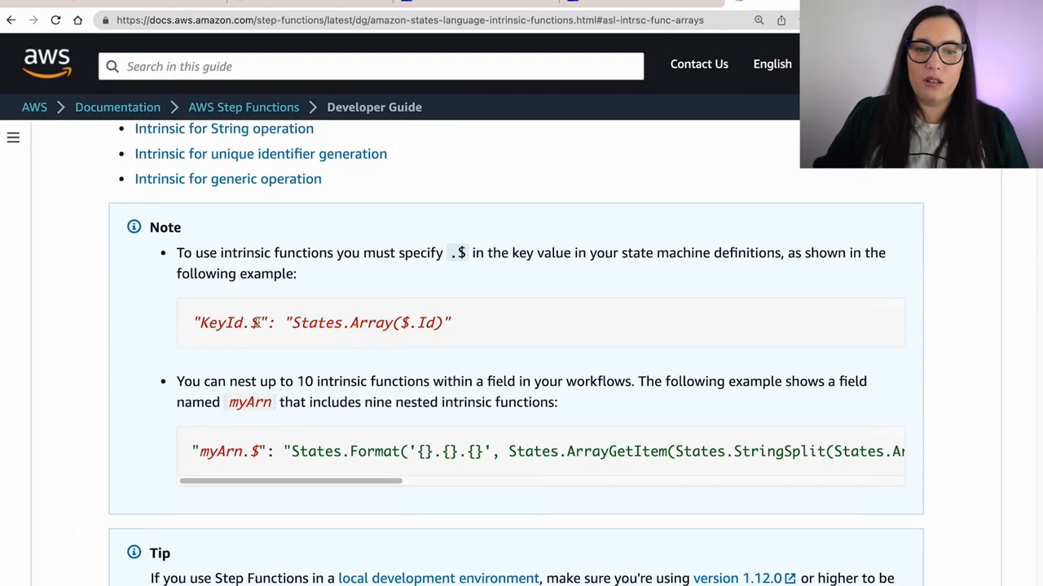
double_click(226, 324)
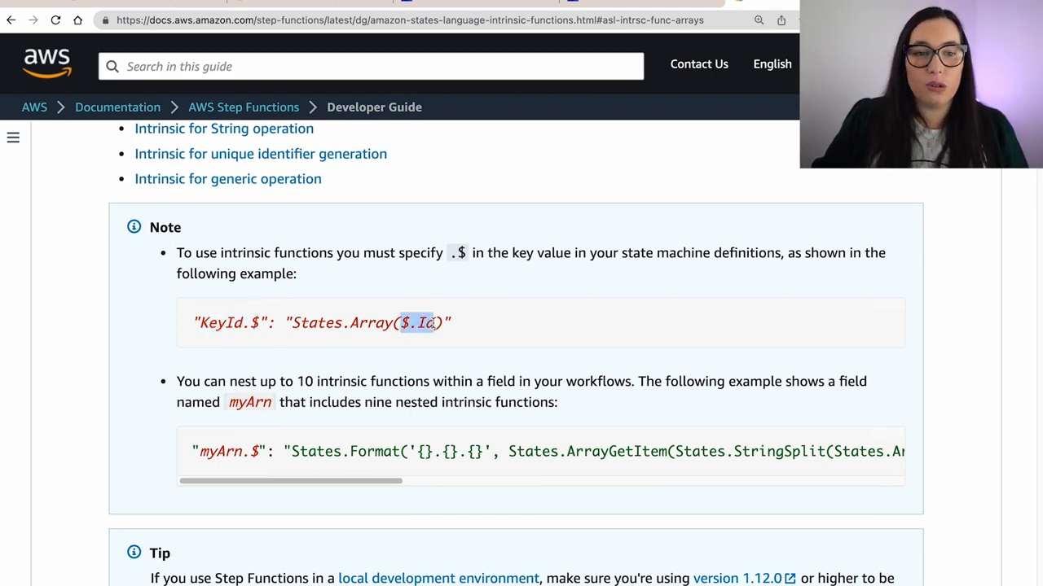
triple_click(322, 322)
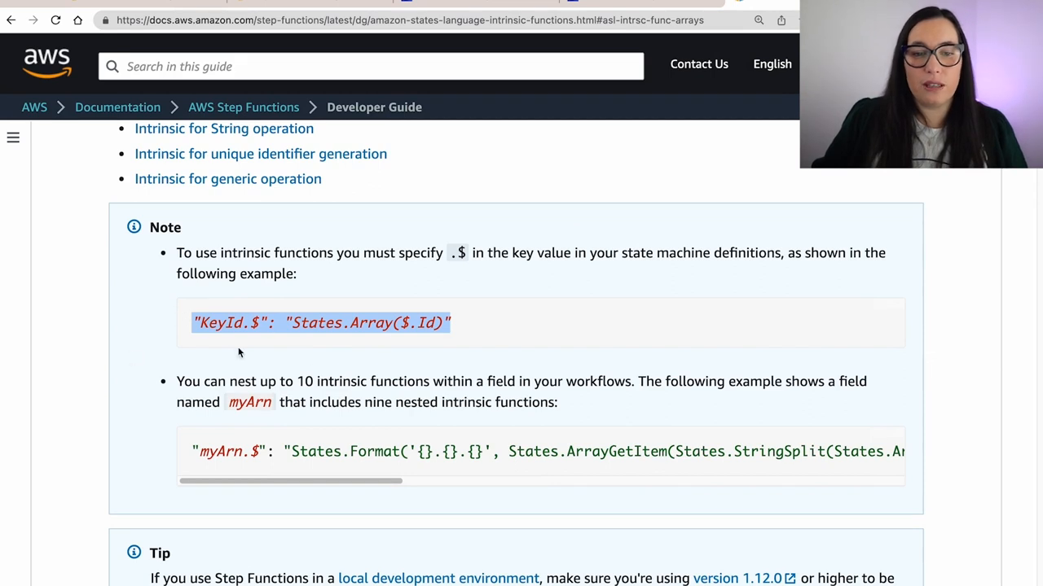
mouse_move(378, 365)
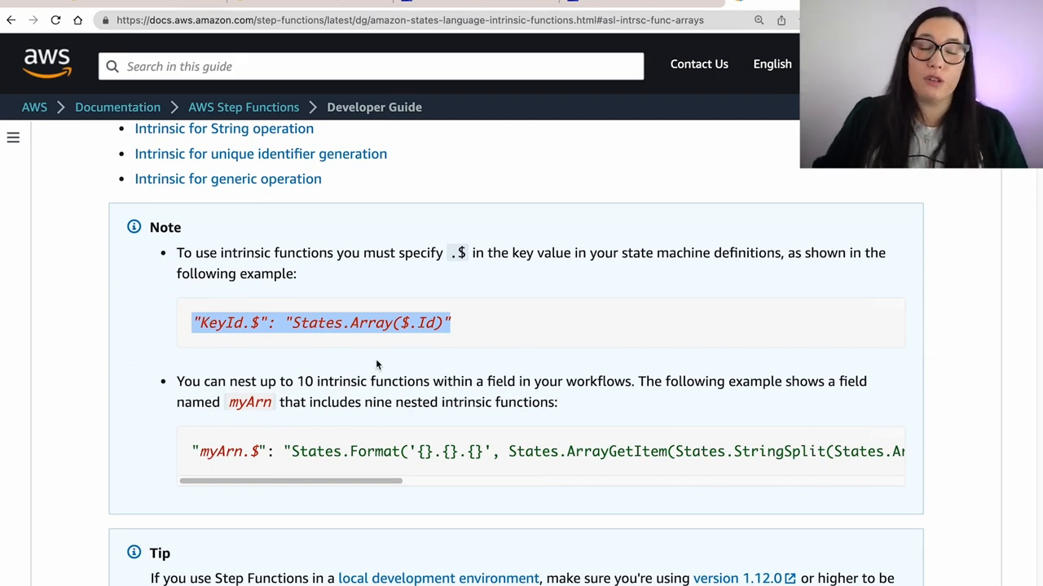
mouse_move(431, 359)
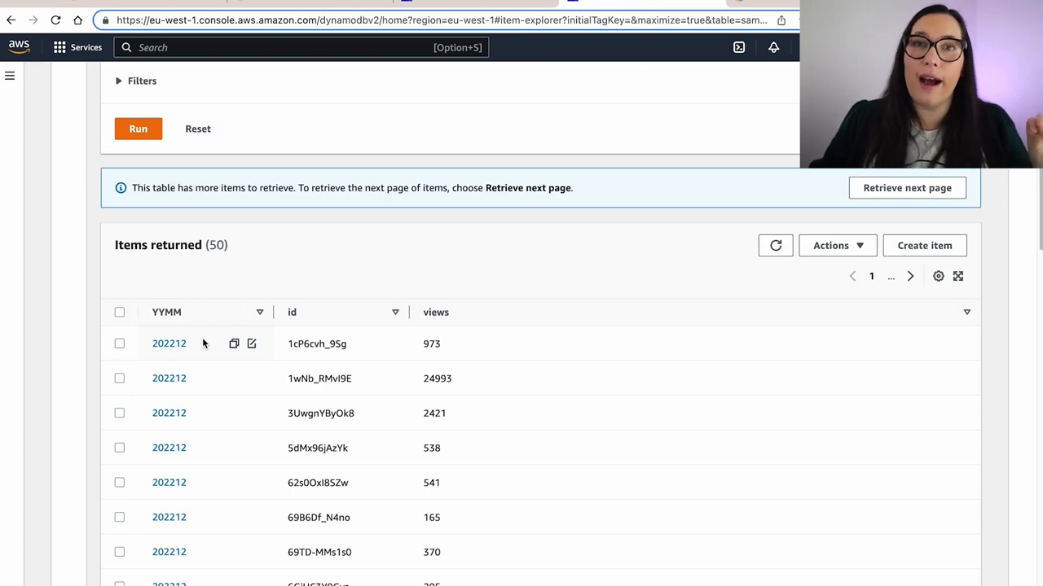
Highlight the YYMM value 202212 in the metrics table's returned items
double_click(169, 344)
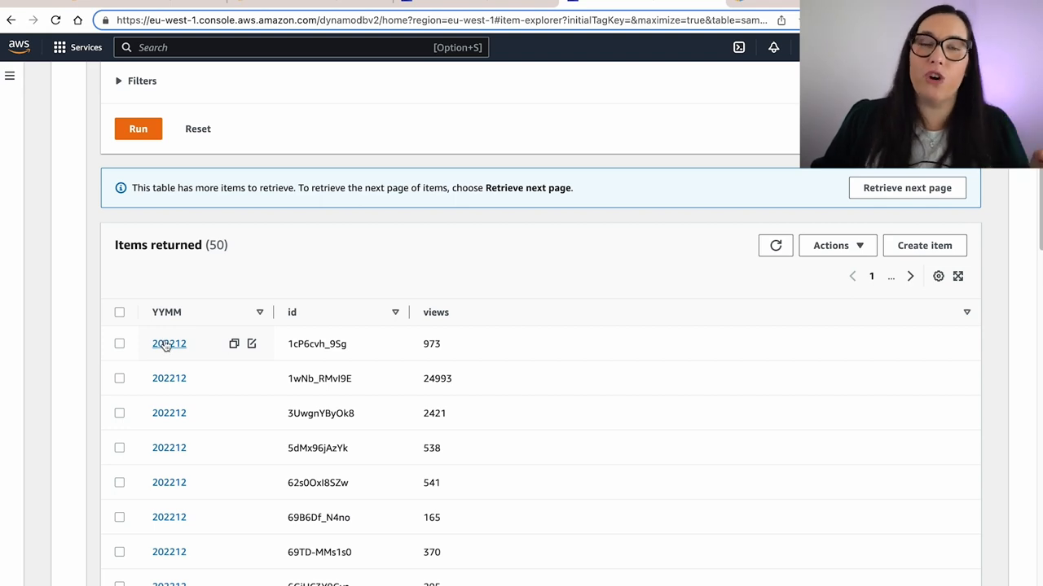
mouse_move(386, 317)
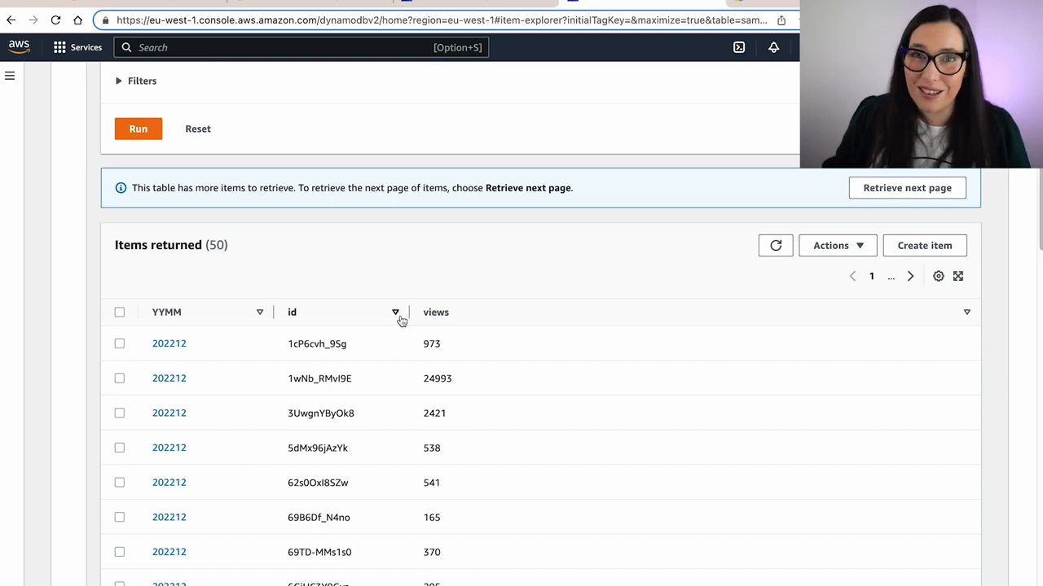
mouse_move(446, 342)
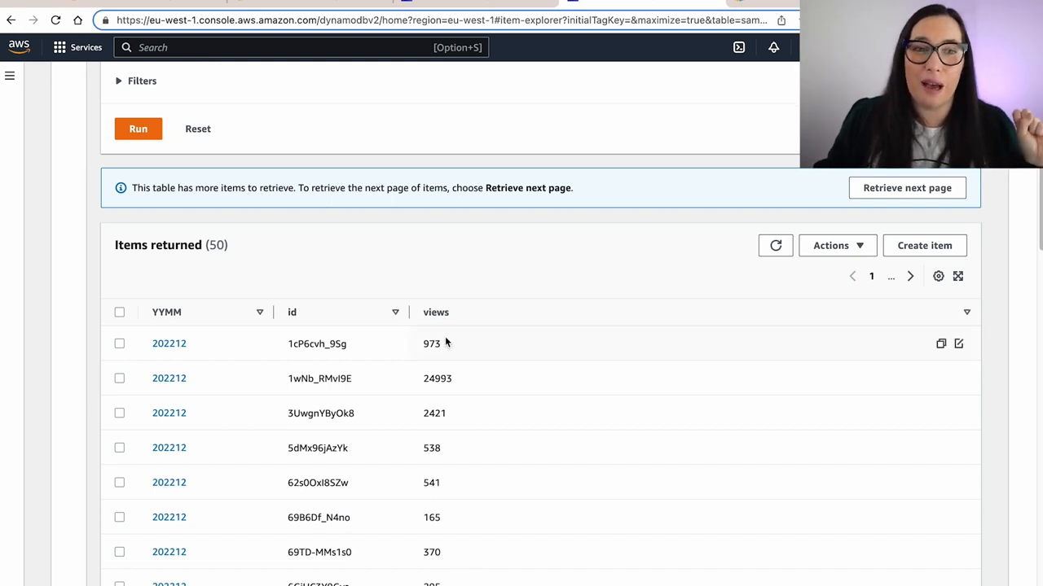
left_click(168, 344)
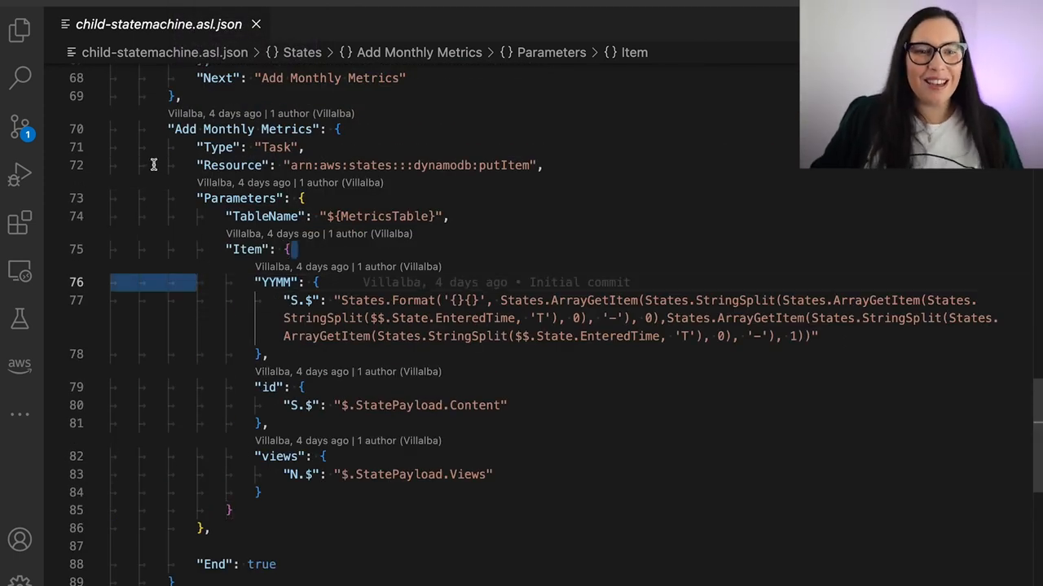
Highlight the putItem Resource, the YYMM key, and EnteredTime in its nested expression
double_click(241, 129)
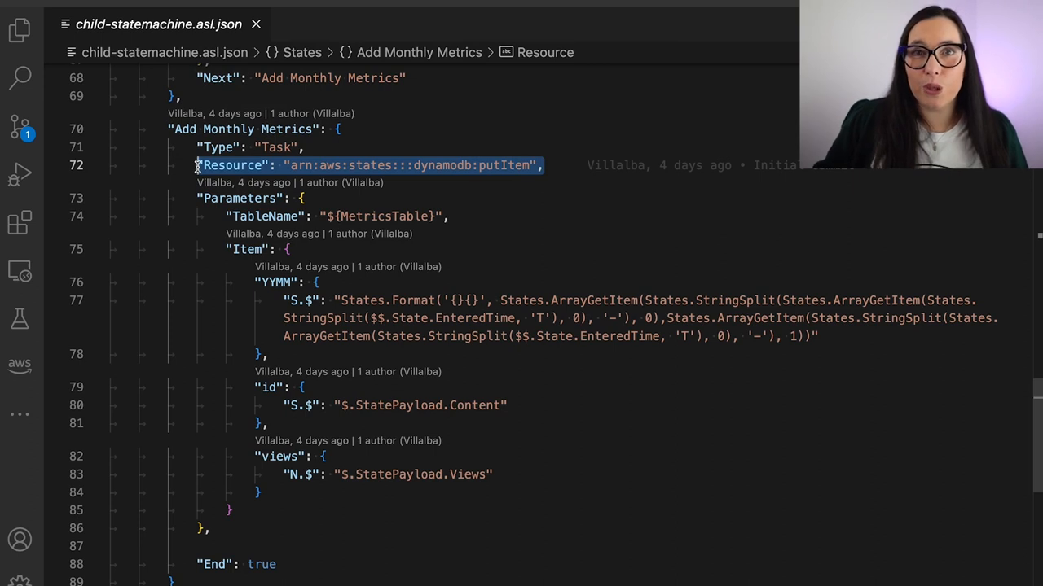
mouse_move(204, 160)
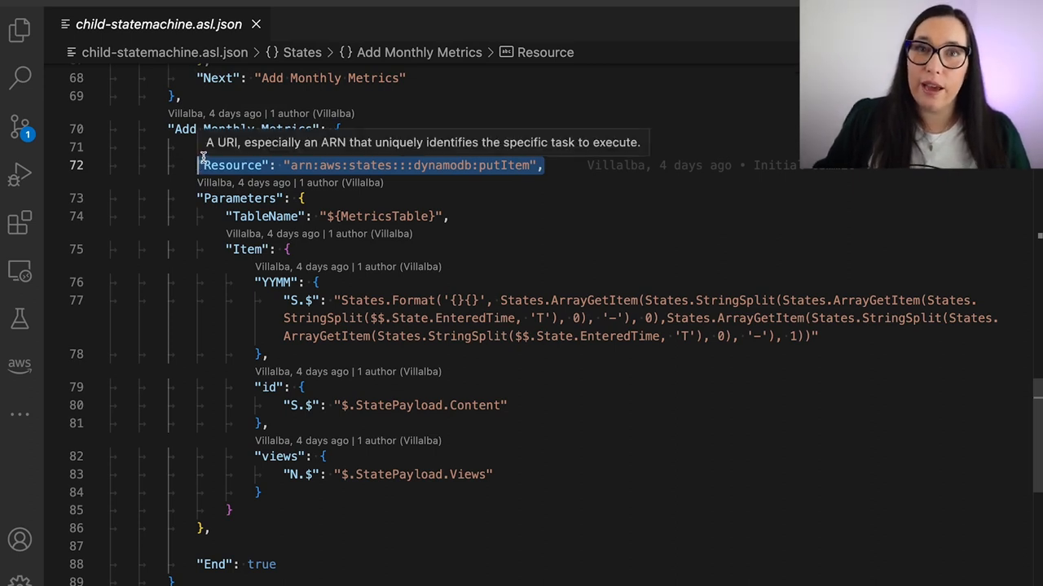
double_click(505, 165)
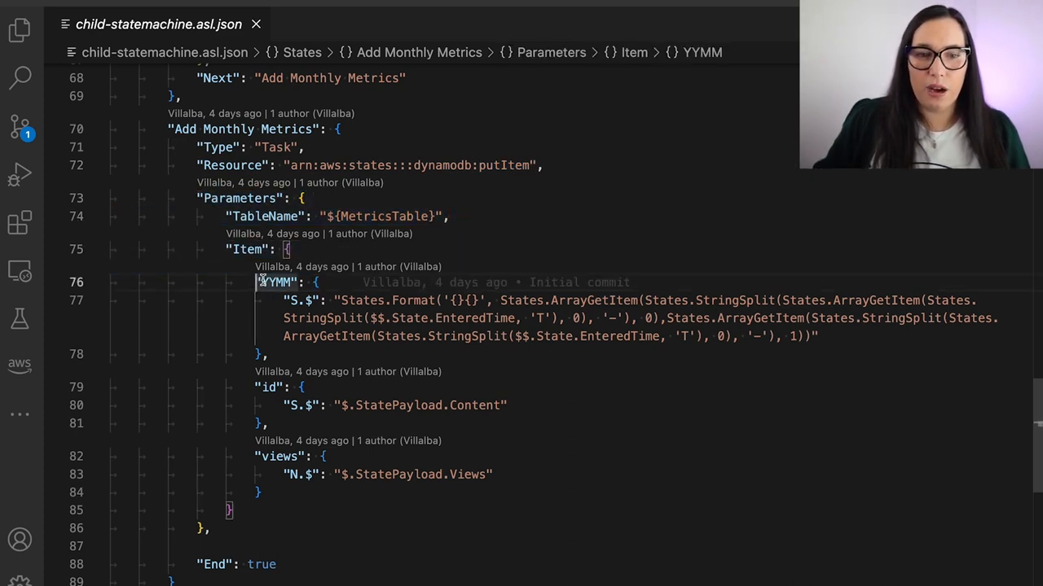
double_click(275, 282)
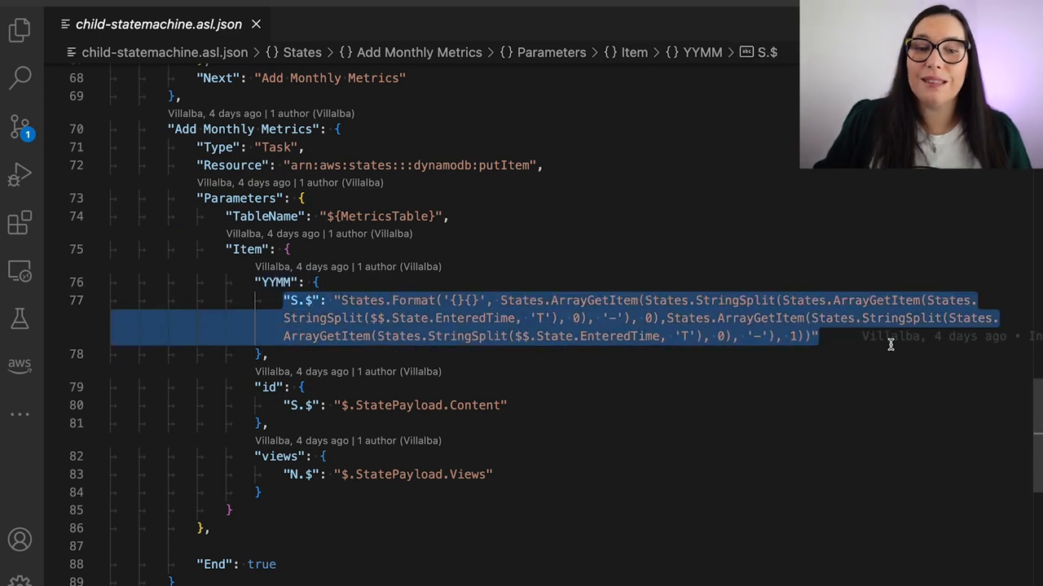
left_click(531, 372)
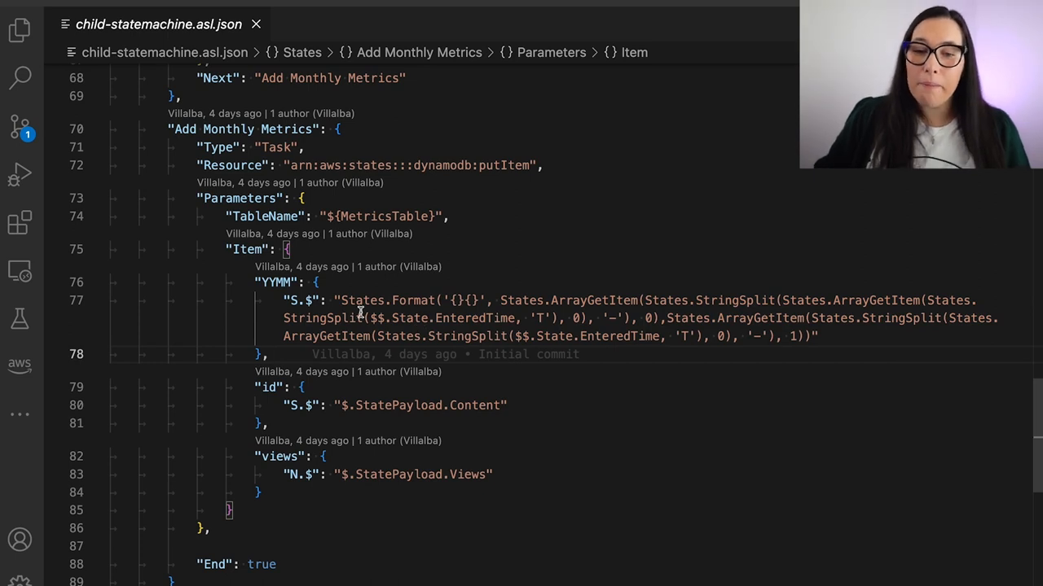
mouse_move(550, 282)
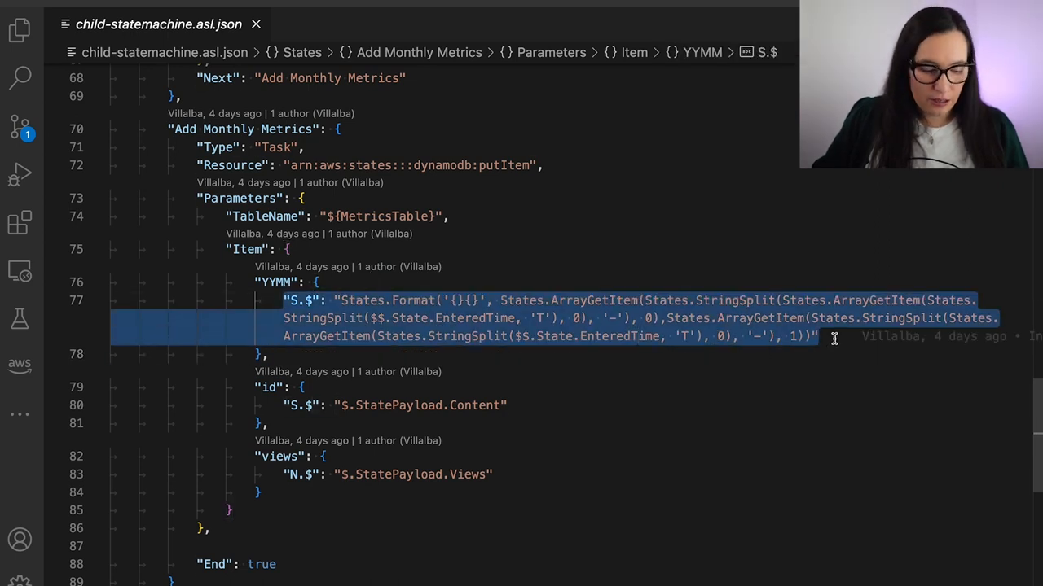
left_click(510, 337)
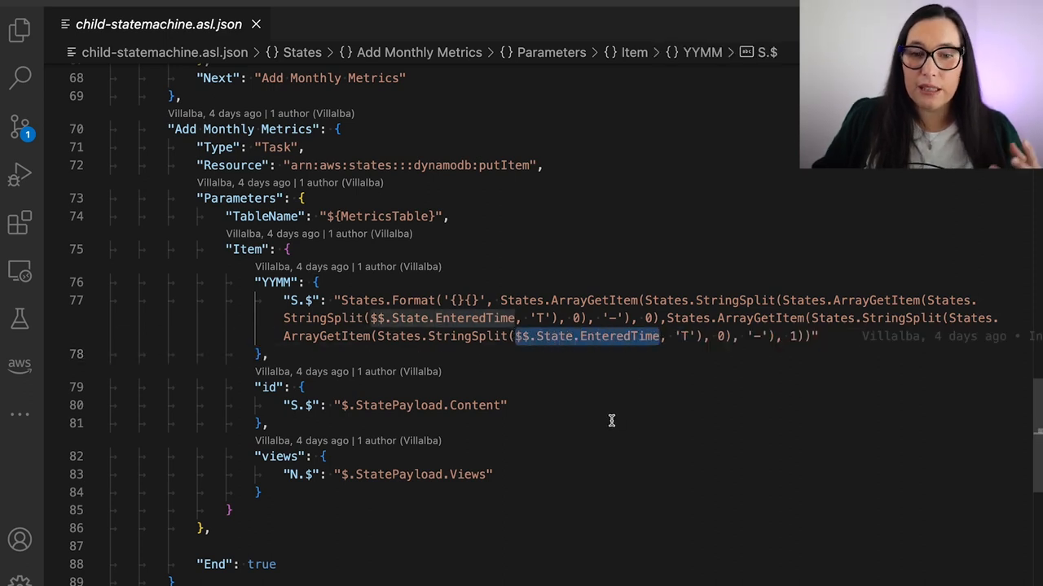
mouse_move(605, 412)
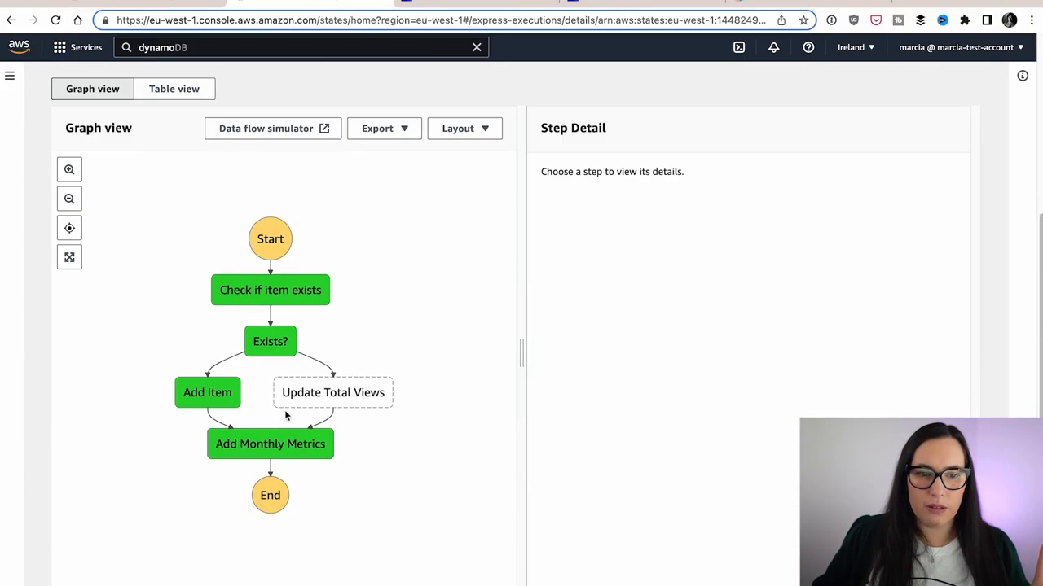
Inspect the Add Monthly Metrics step's input and output in the execution graph
left_click(269, 444)
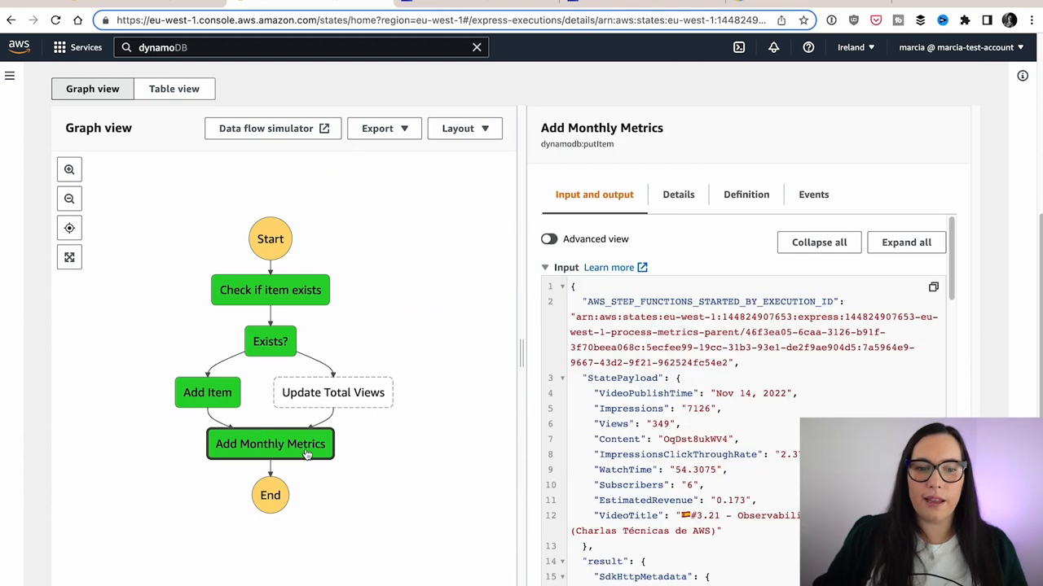
scroll("down", 3)
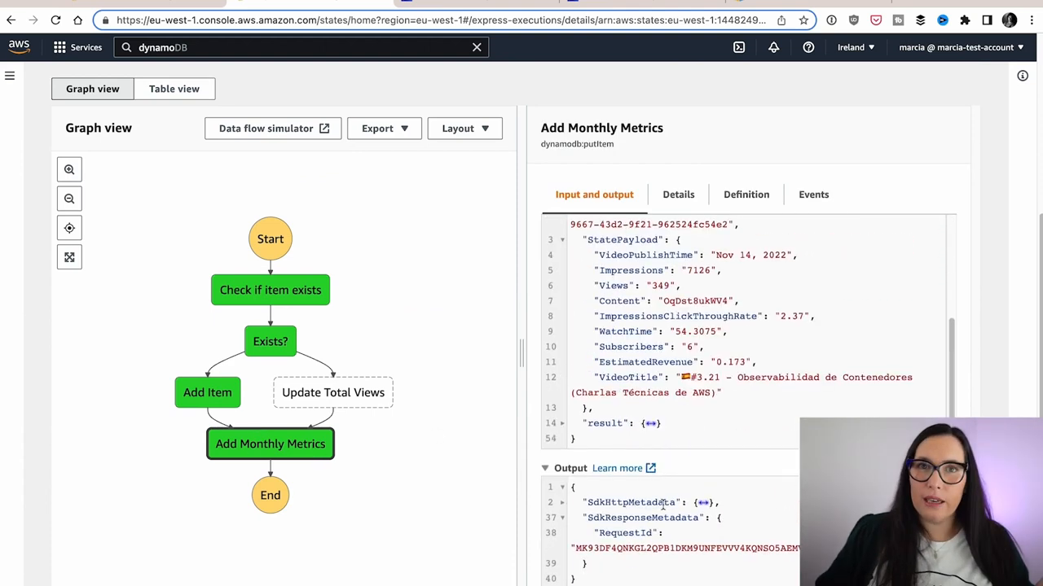
left_click(548, 238)
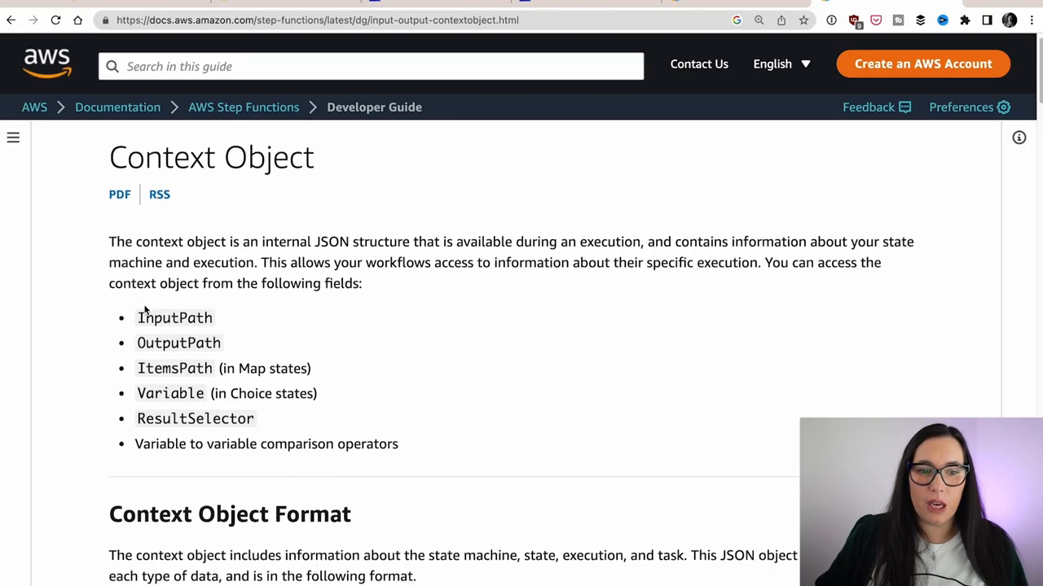
Scroll to the sample State.EnteredTime 2019-03-26T20:14:13.192Z and select part of it
scroll("down", 3)
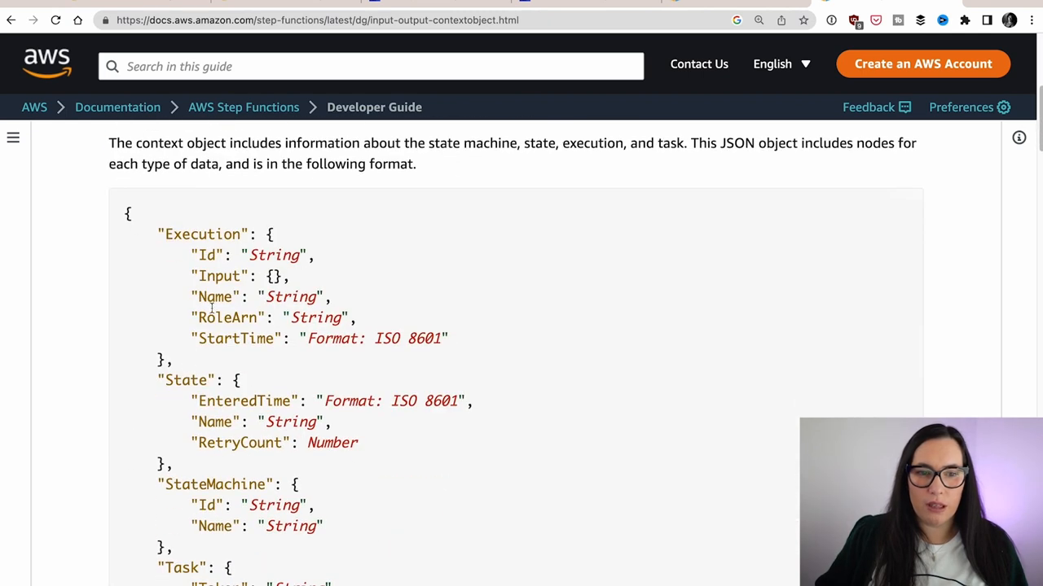
scroll("down", 3)
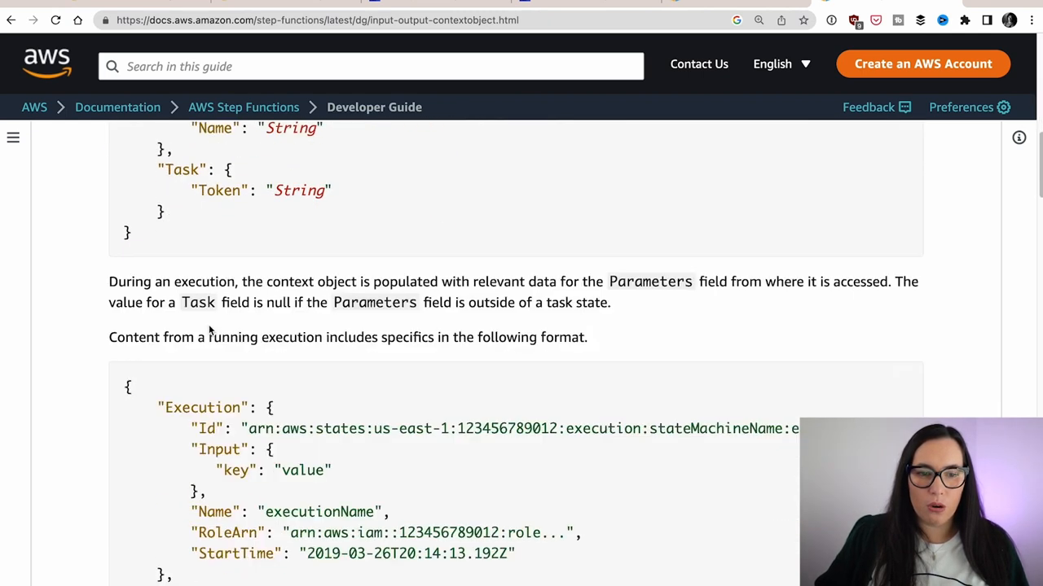
scroll("down", 3)
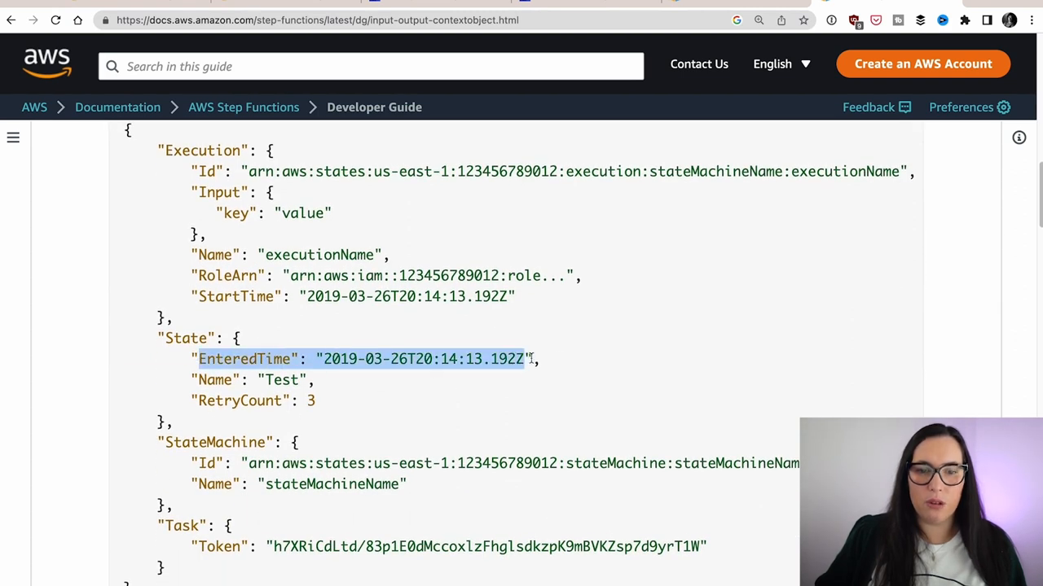
left_click(330, 360)
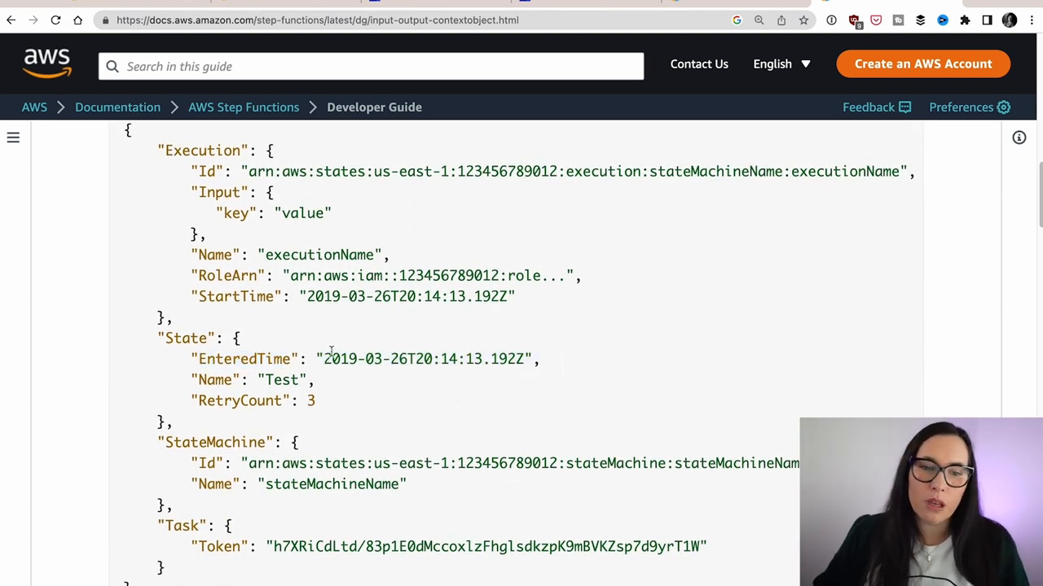
double_click(370, 359)
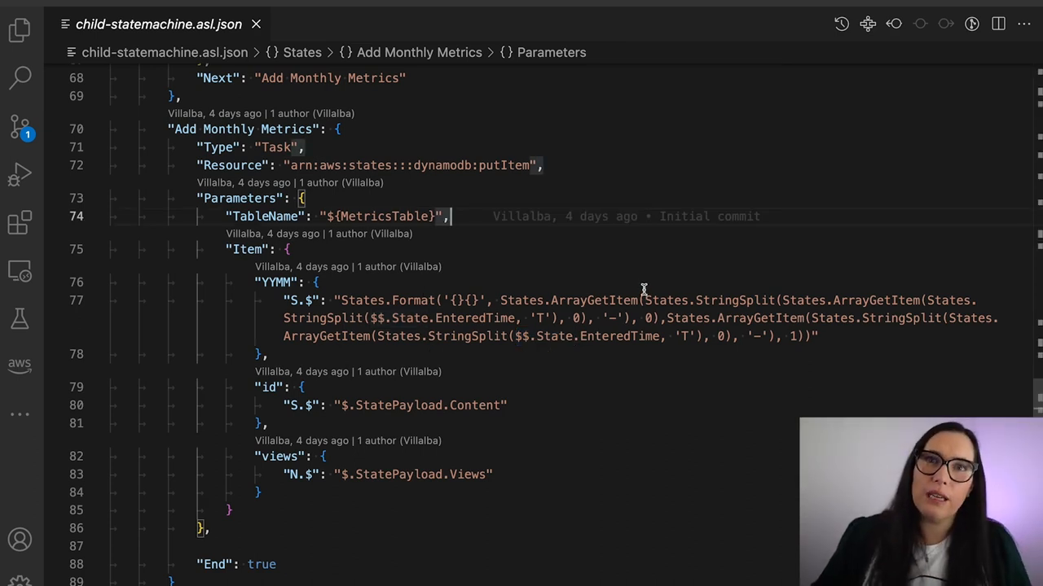
mouse_move(515, 338)
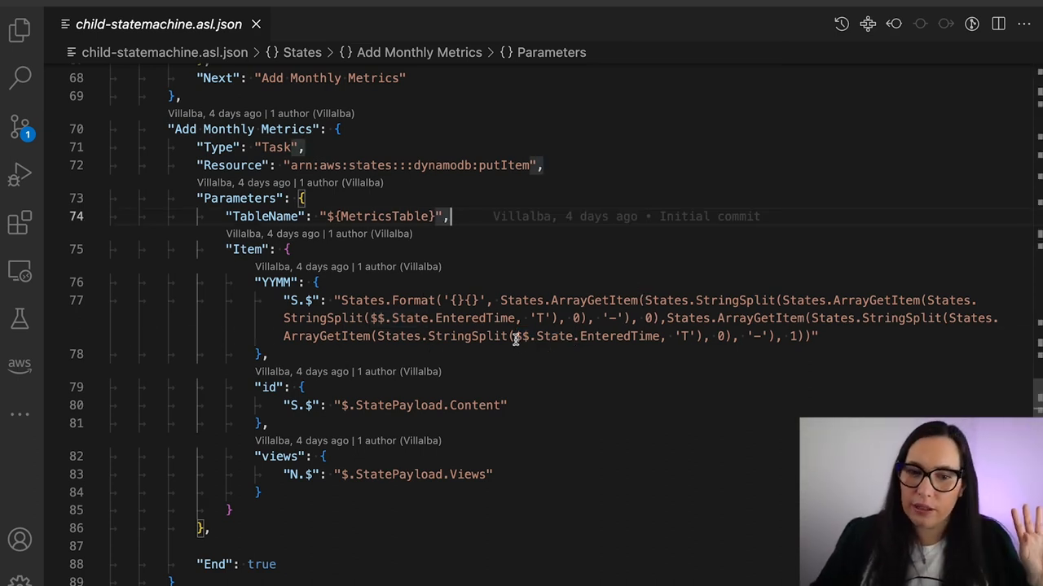
Select part of the nested YYMM intrinsic expression in child-statemachine.asl.json
double_click(589, 336)
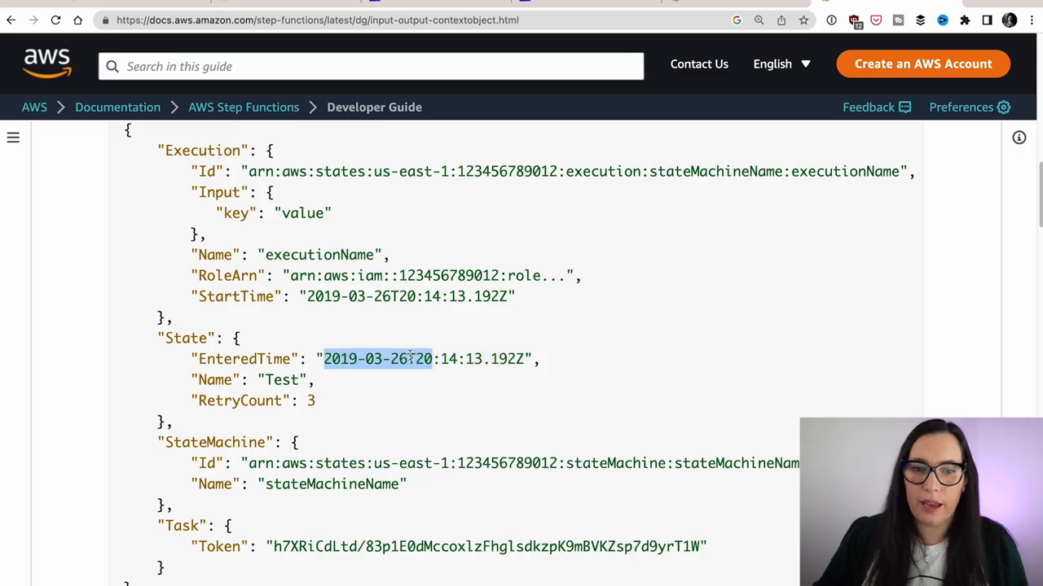
Scroll to the sample execution context and highlight part of its timestamp
left_click(396, 383)
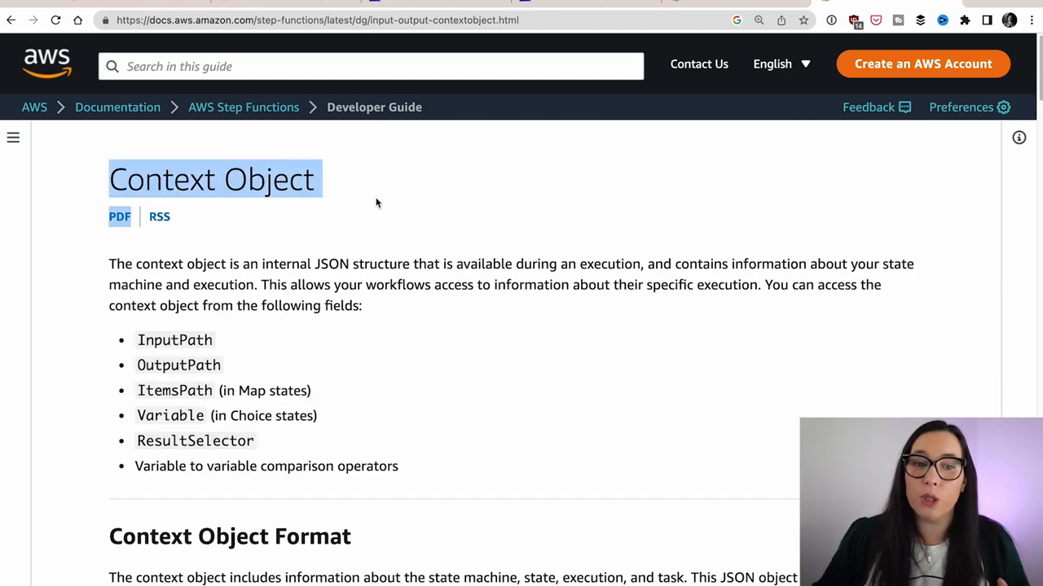
scroll("down", 3)
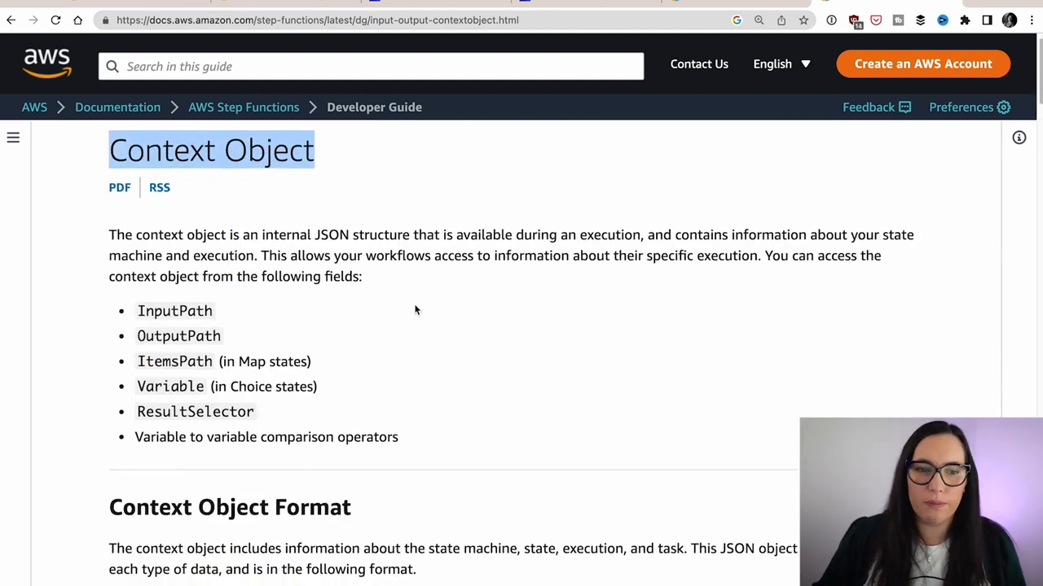
scroll("down", 3)
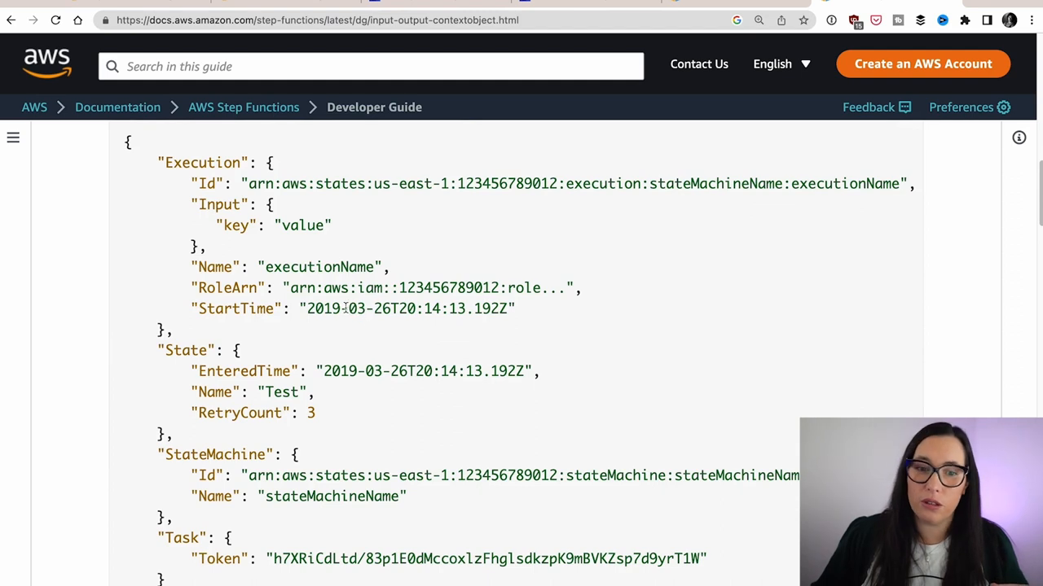
left_click_drag(308, 308, 391, 308)
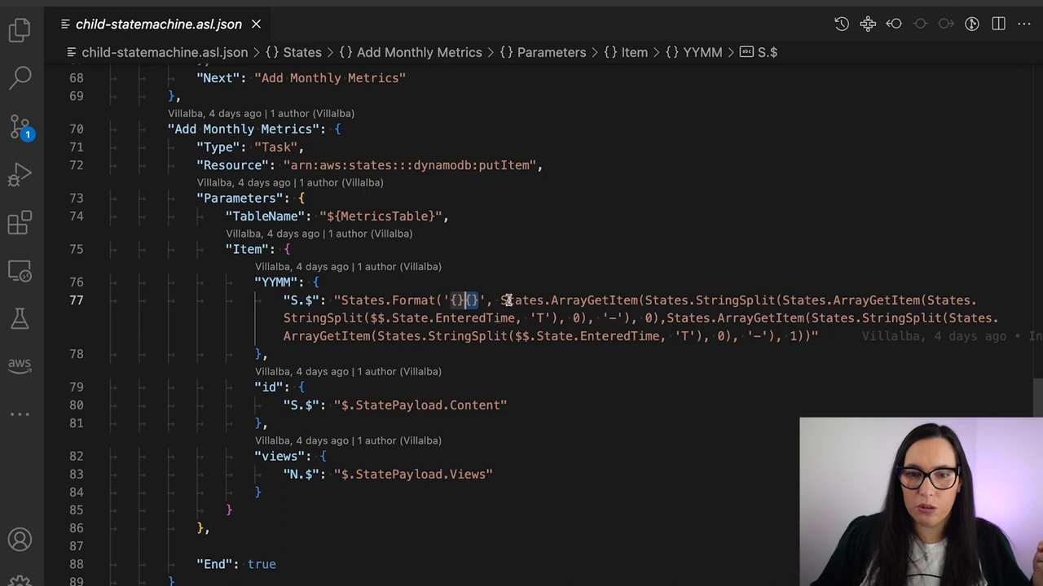
Highlight the inner StringSplit of EnteredTime on 'T' and its date-part index argument
left_click_drag(501, 300, 658, 317)
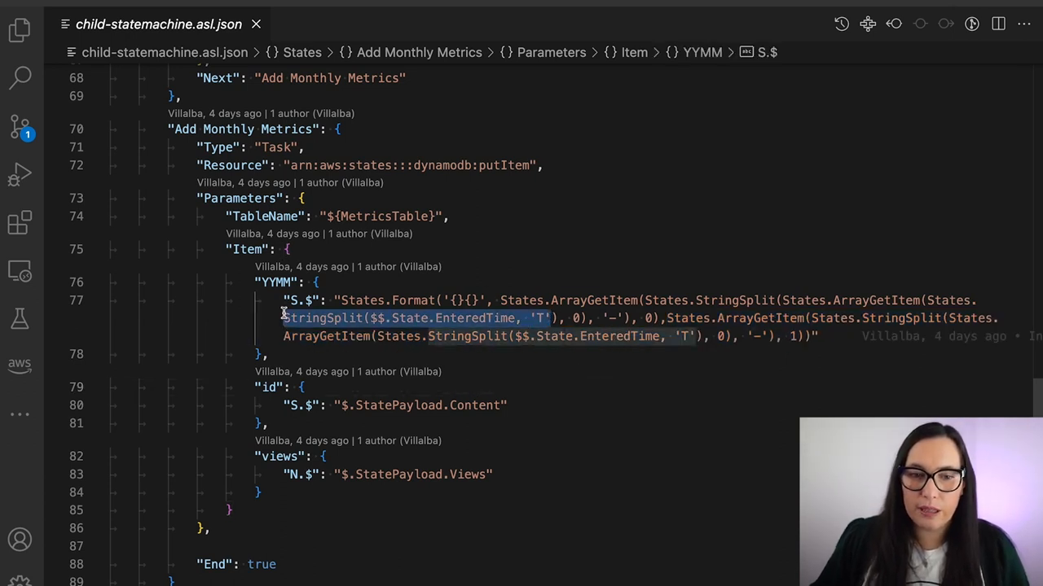
mouse_move(750, 310)
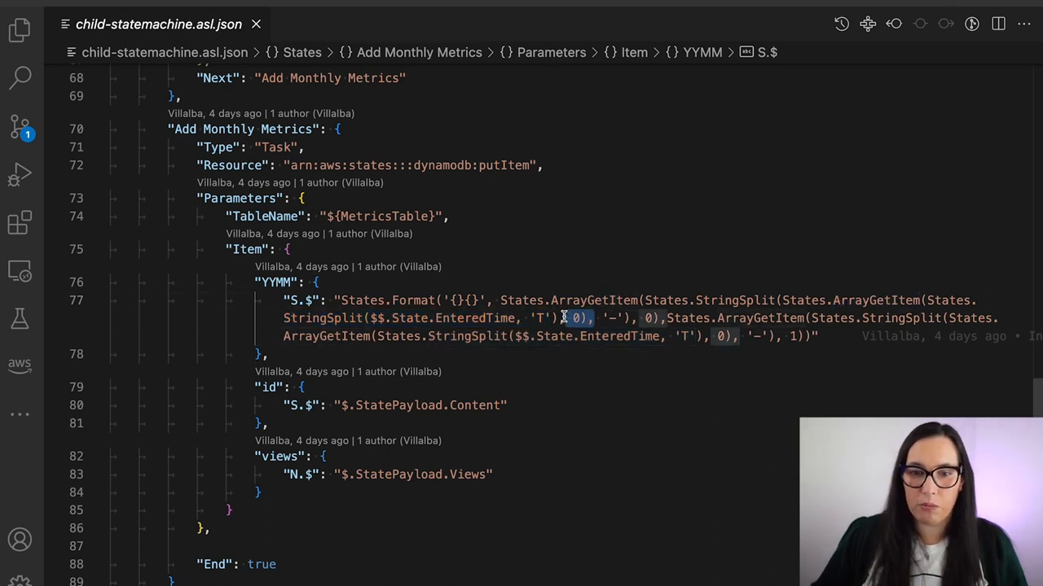
double_click(748, 299)
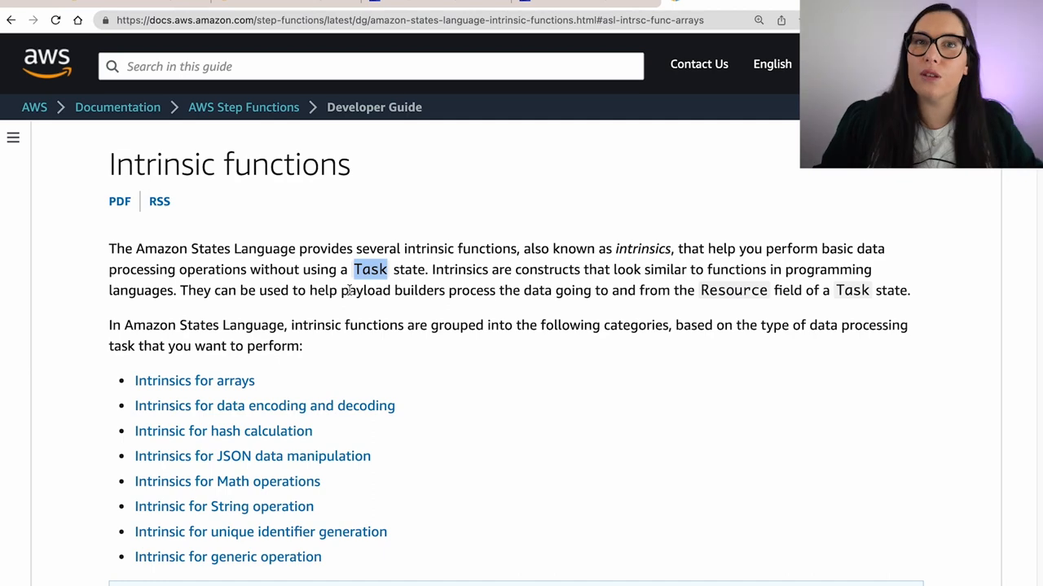
Scroll the Intrinsic functions page past the array functions down to States.Base64Decode
scroll("down", 3)
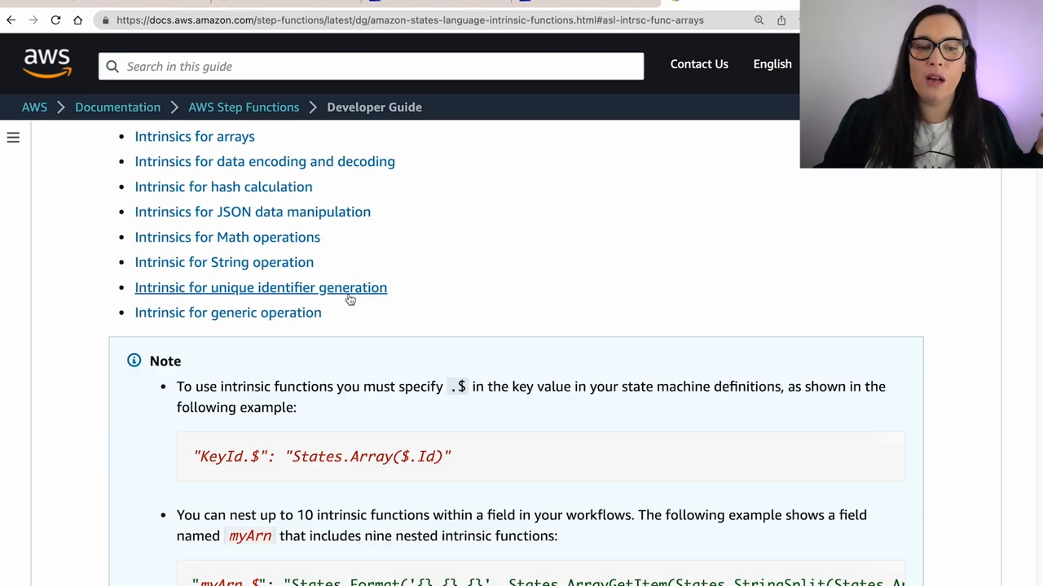
scroll("down", 3)
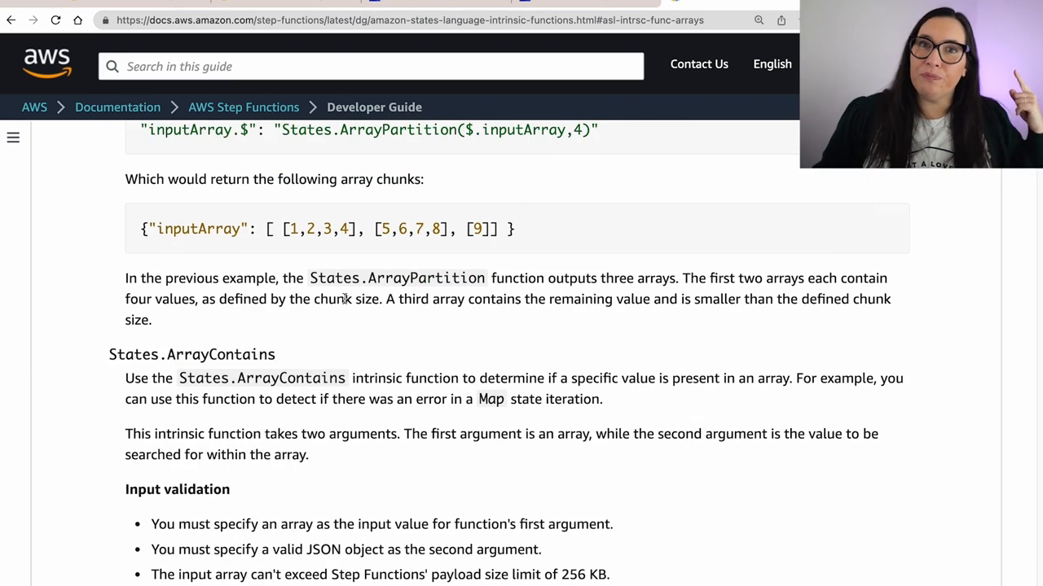
scroll("down", 3)
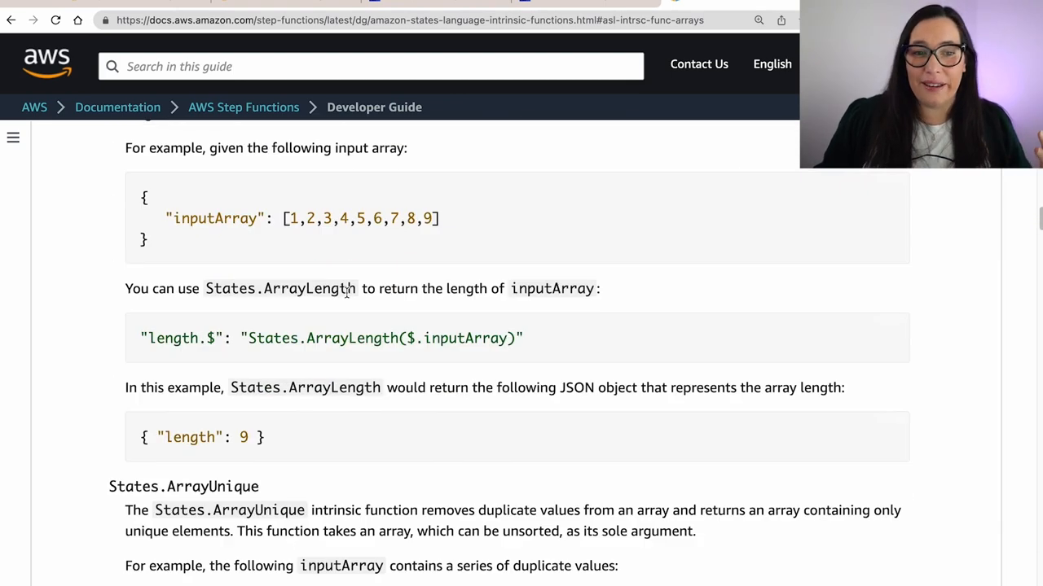
scroll("down", 3)
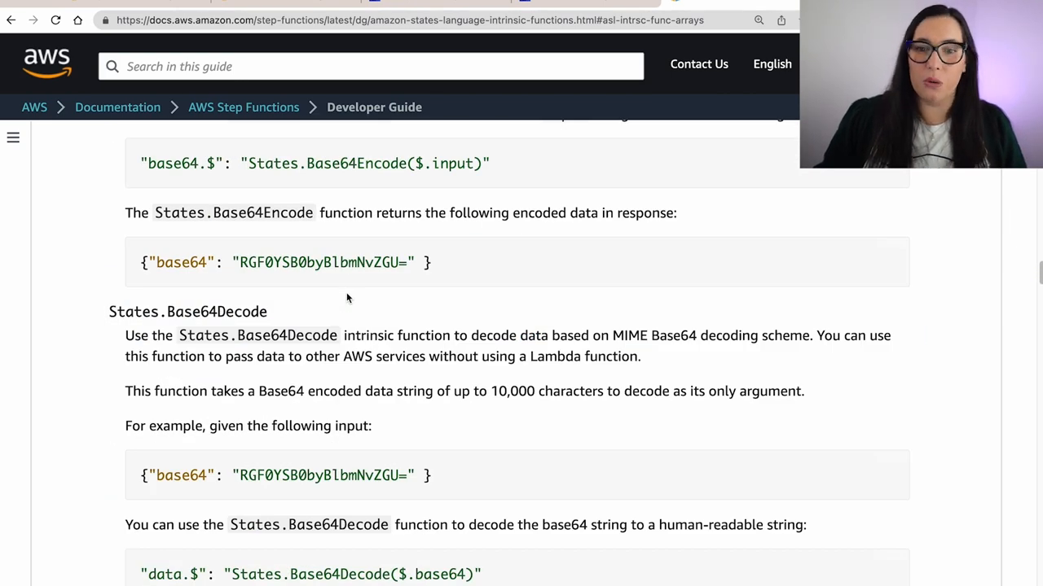